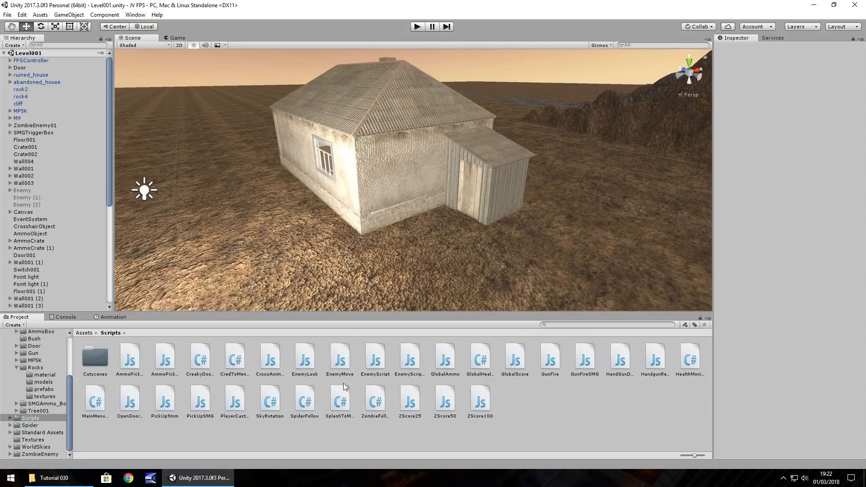
mouse_move(197, 365)
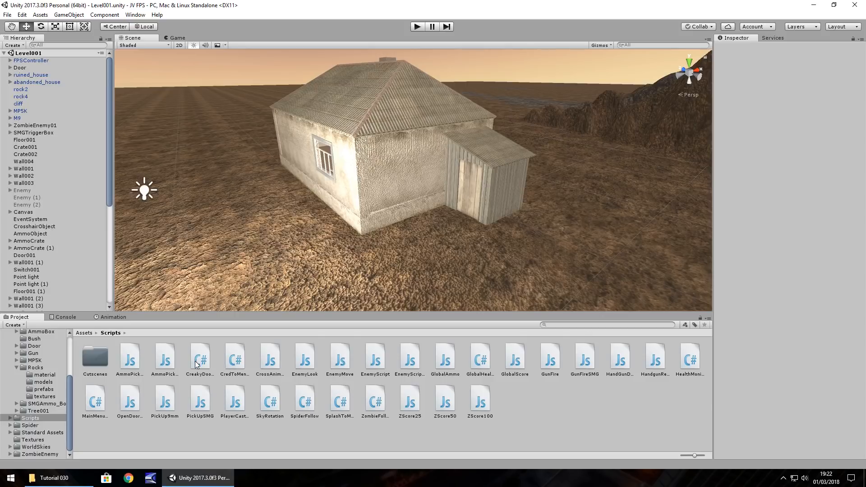
Step: Open the CreakyDoorOpen script from Assets > Scripts in Visual Studio
double_click(199, 358)
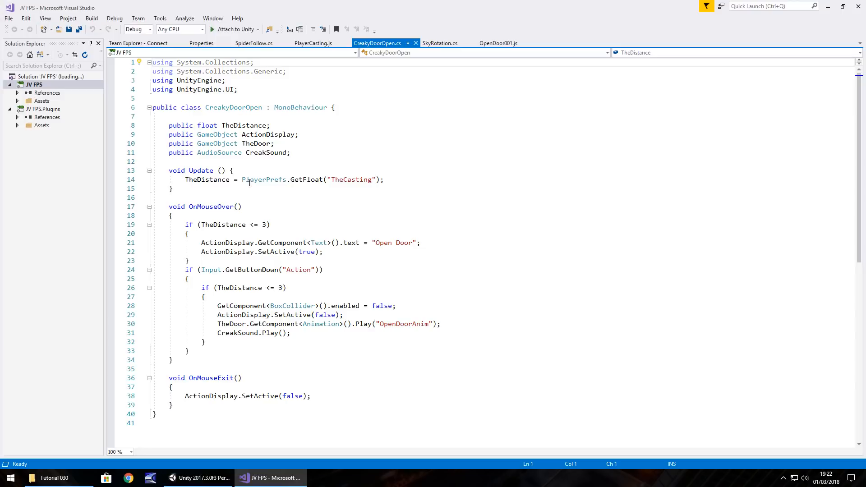
mouse_move(265, 180)
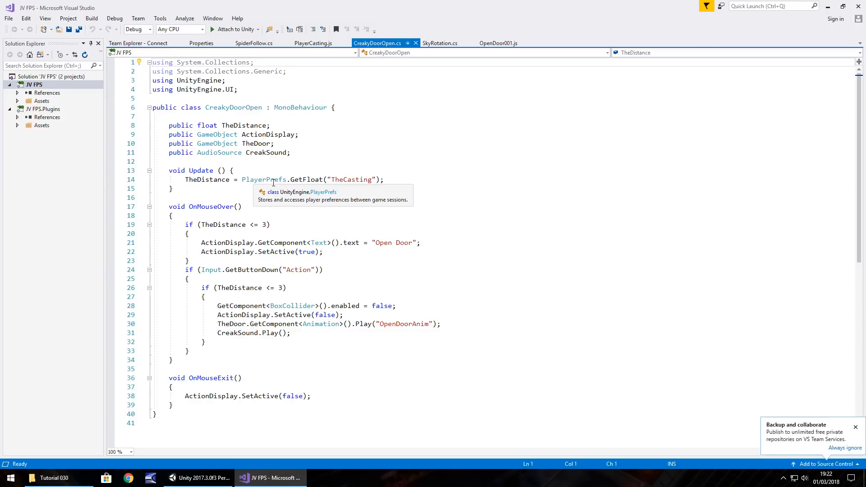
mouse_move(302, 190)
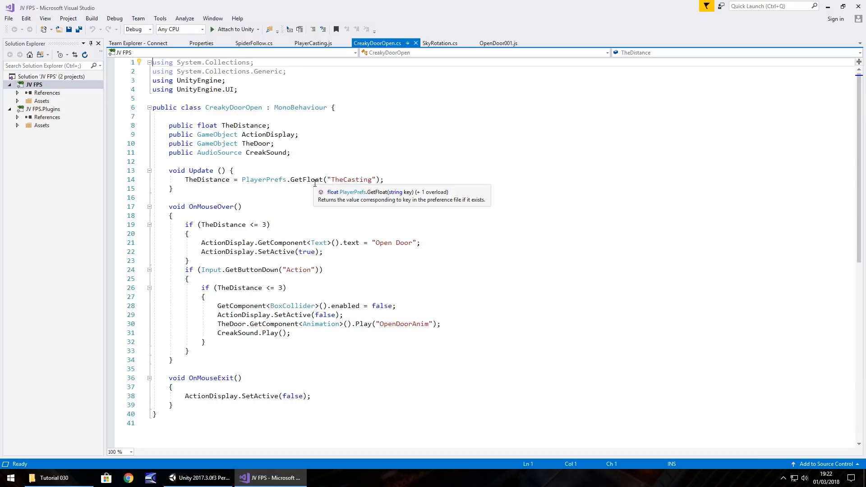
mouse_move(290, 182)
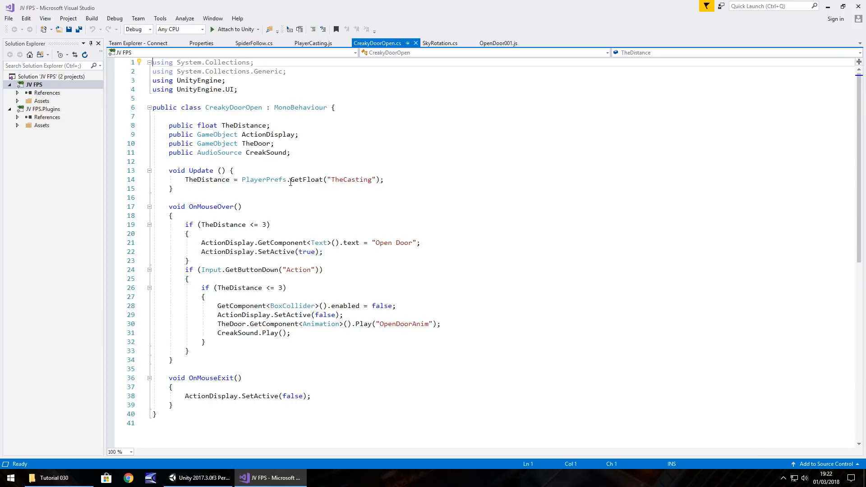
mouse_move(309, 180)
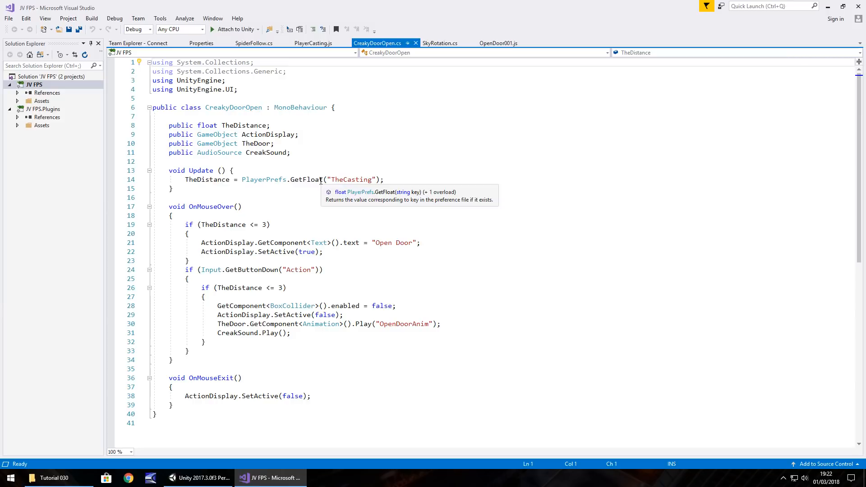
mouse_move(364, 180)
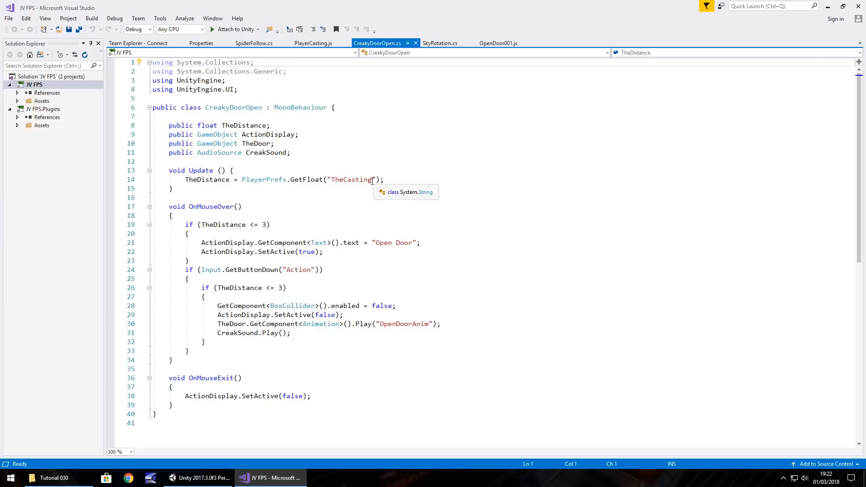
Step: Return to Unity and open the PlayerCasting script in Visual Studio
click(200, 478)
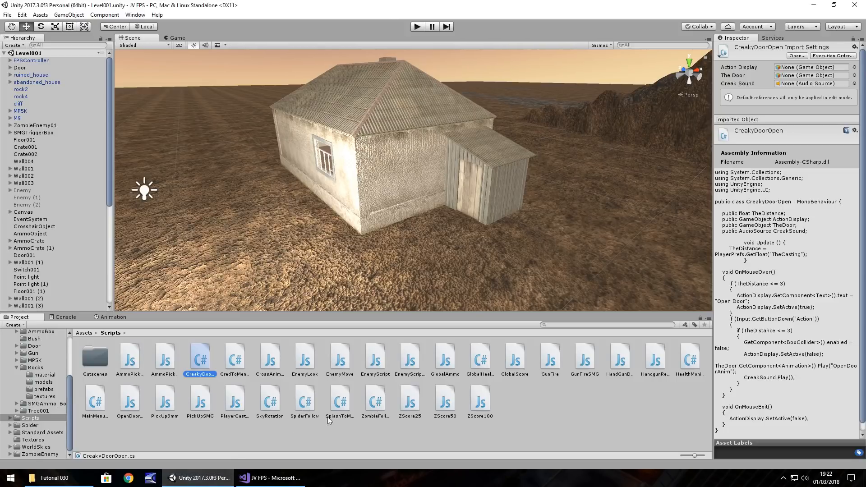
mouse_move(238, 408)
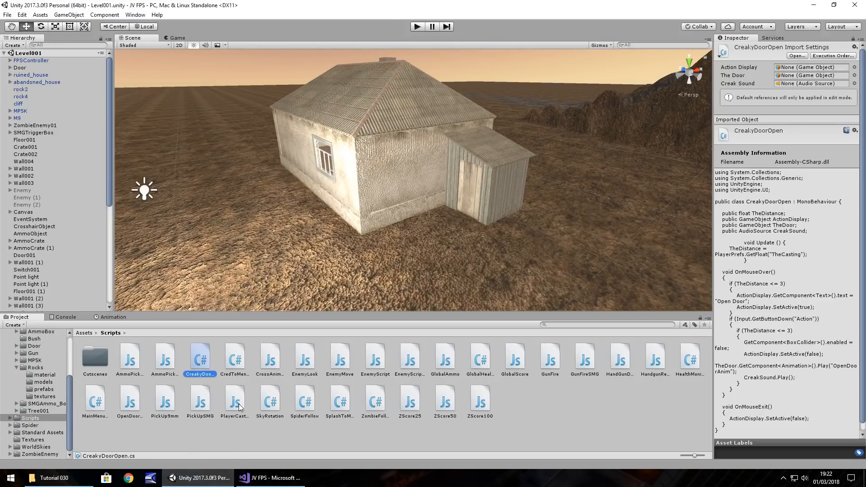
click(270, 478)
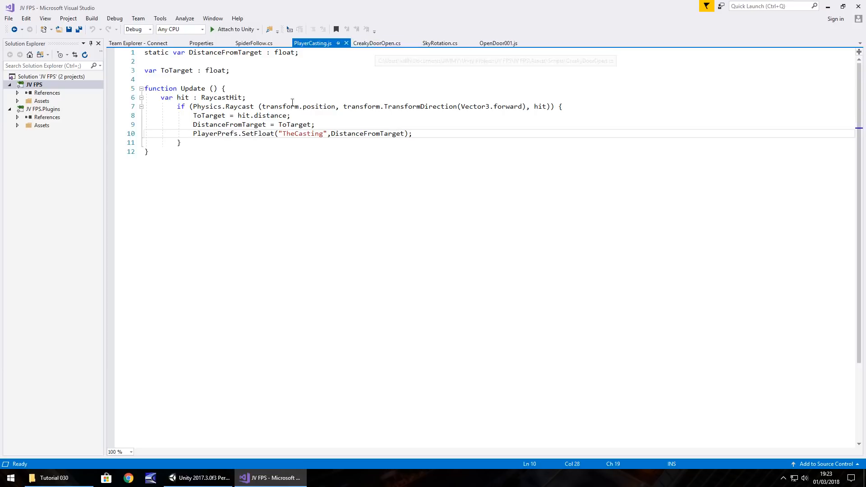
click(377, 43)
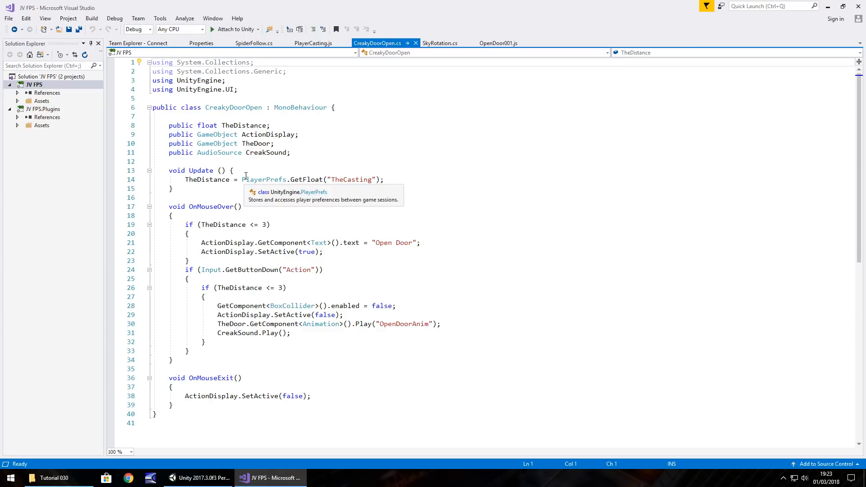
mouse_move(229, 212)
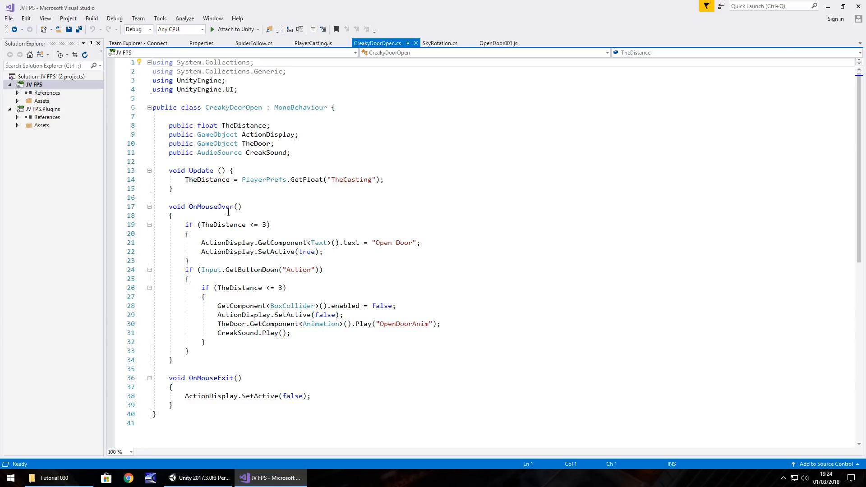
mouse_move(264, 180)
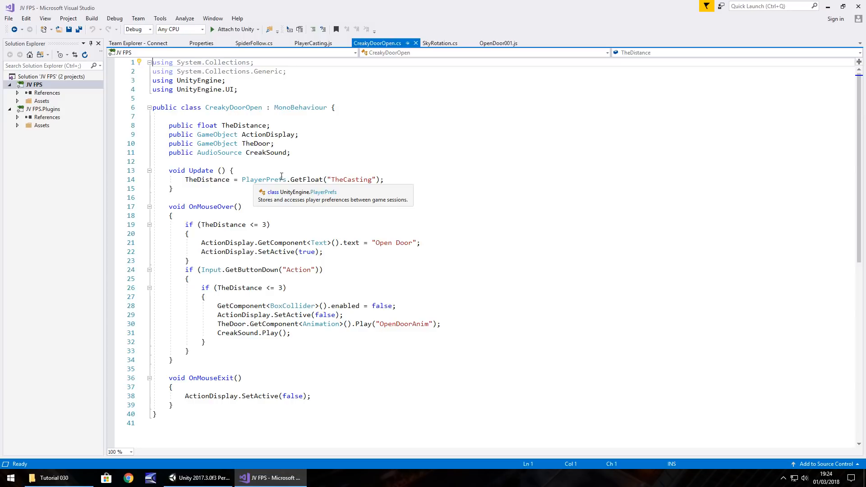
mouse_move(283, 175)
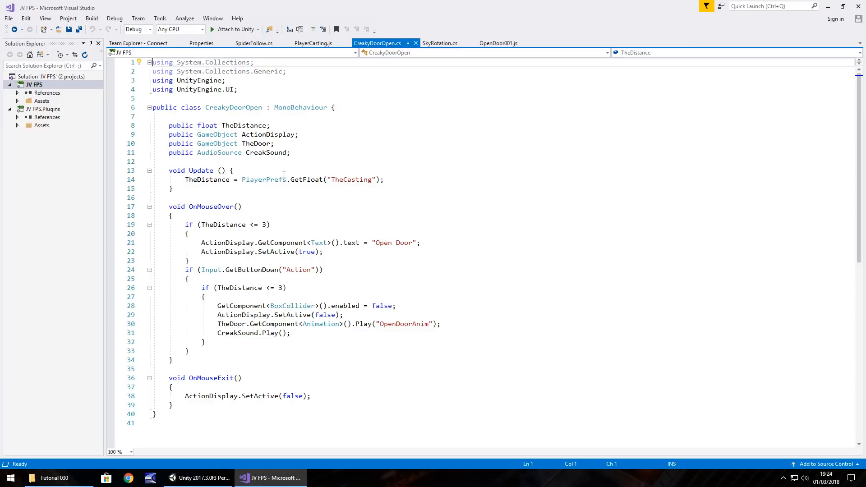
mouse_move(265, 179)
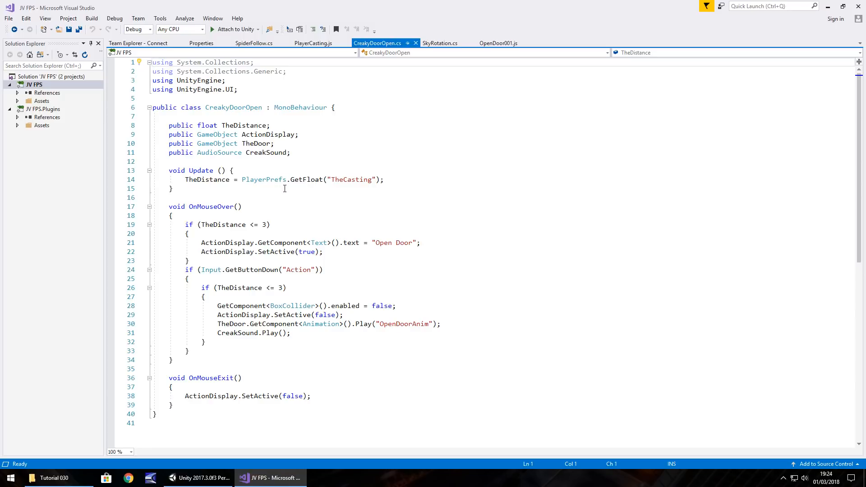
mouse_move(263, 179)
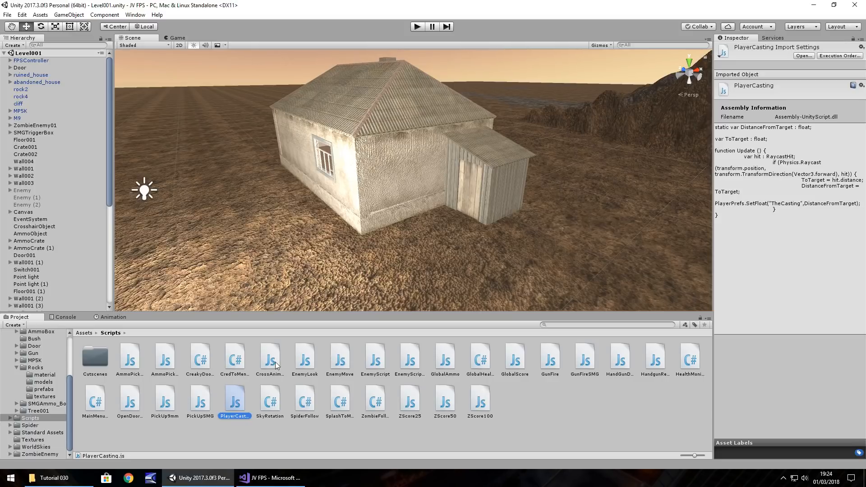
mouse_move(317, 185)
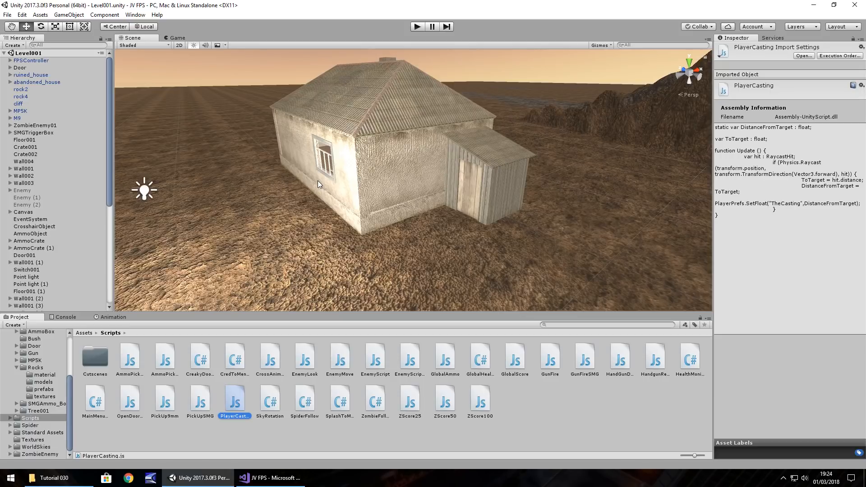
mouse_move(263, 157)
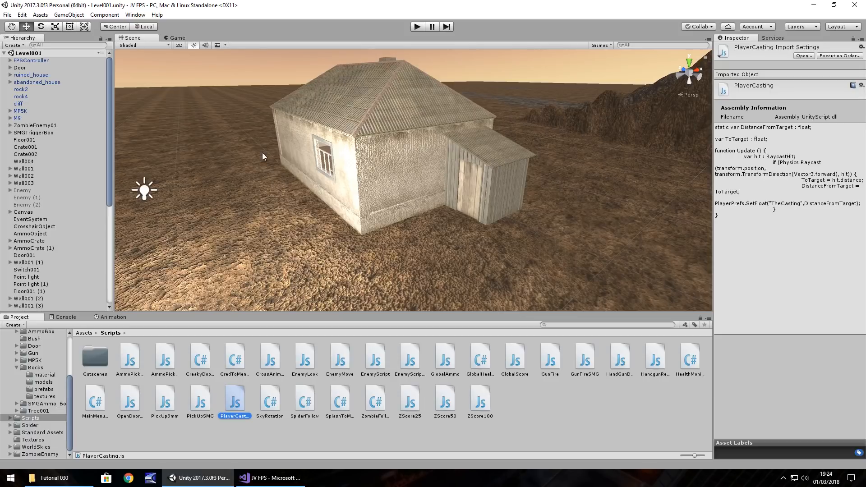
mouse_move(531, 412)
text(Pause)
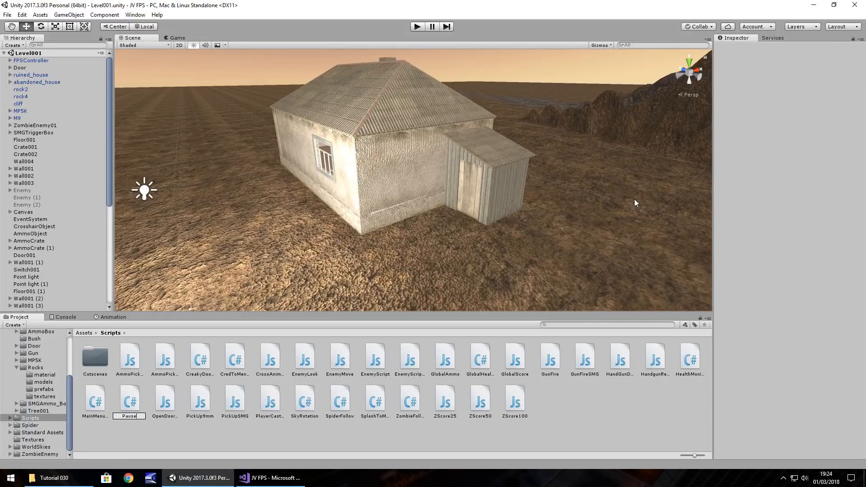
Step: Open the newly created PauseGame C# script in Visual Studio
click(164, 400)
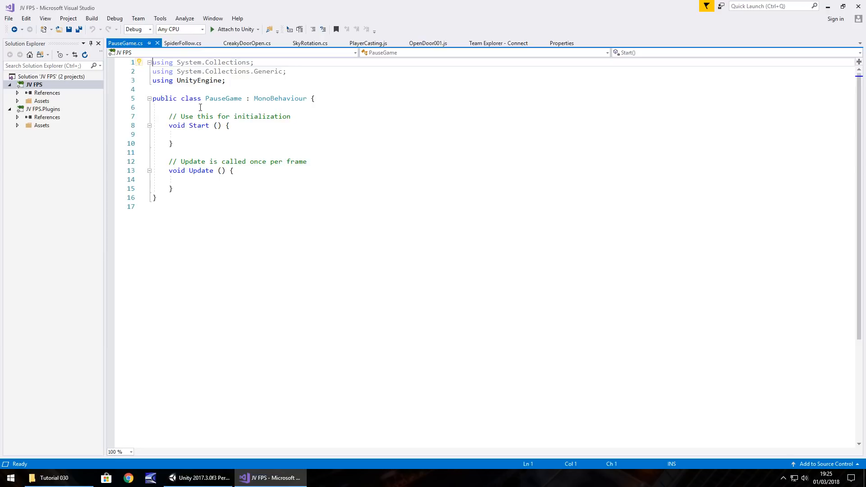
mouse_move(217, 110)
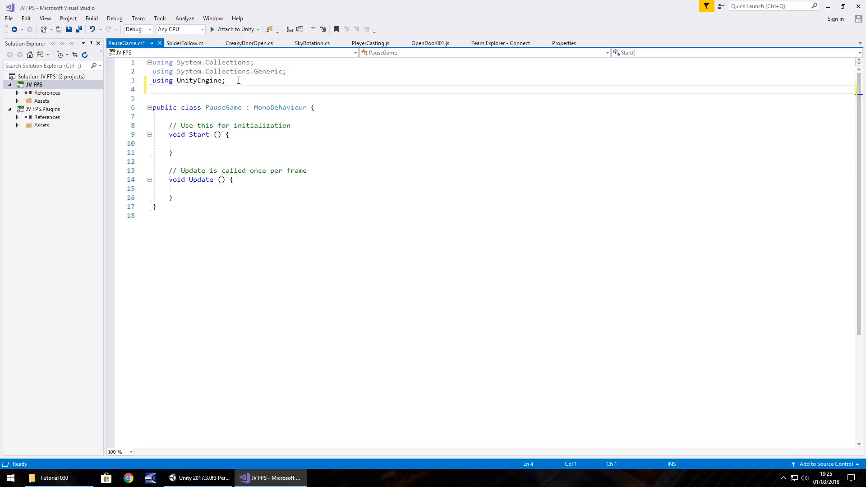
Step: Add 'using UnityStandardAssets.Characters.FirstPerson;' beneath the existing using lines
text(using UnityEngine.)
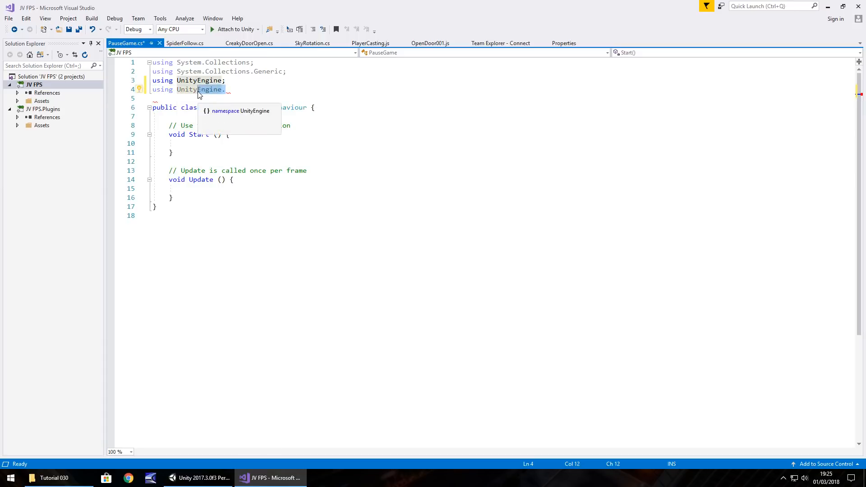
text(Standard)
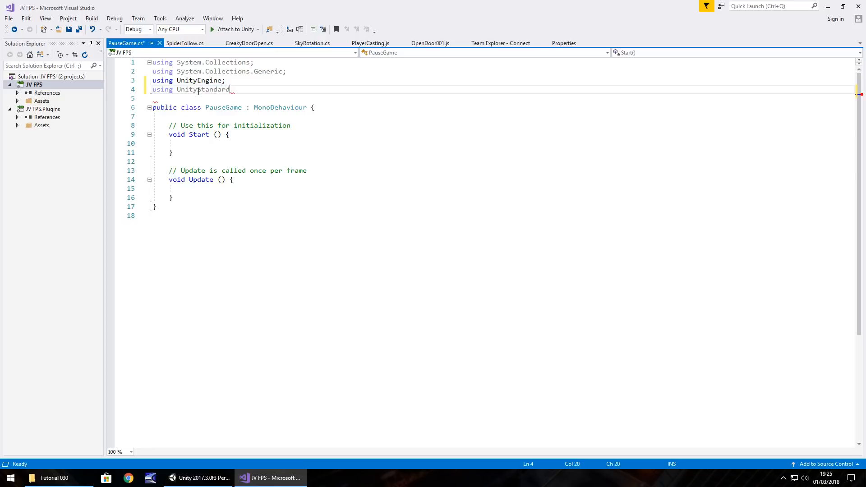
text(Assets)
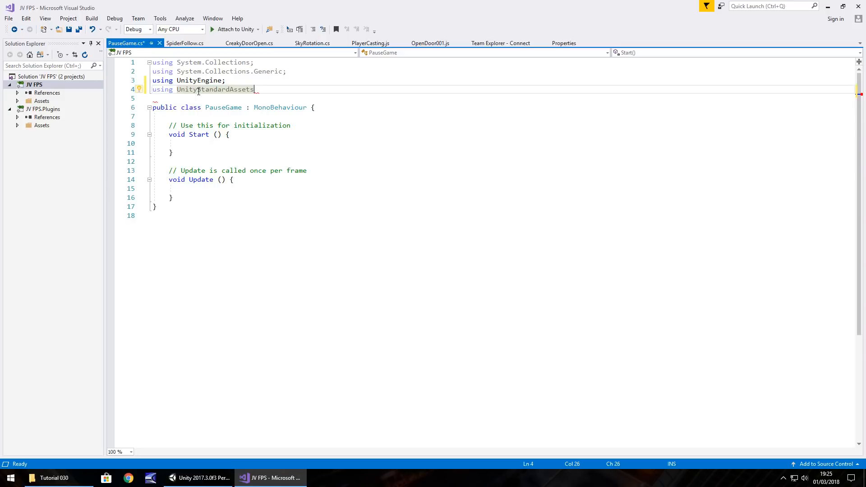
text(.Characters)
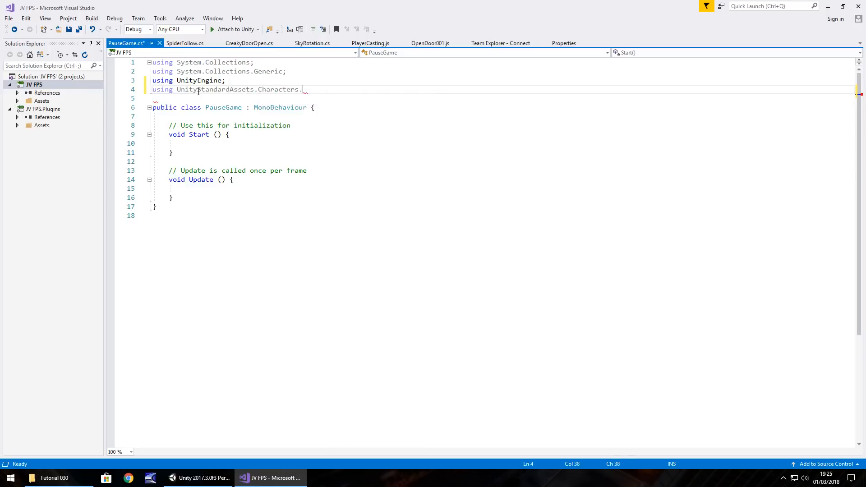
text(.)
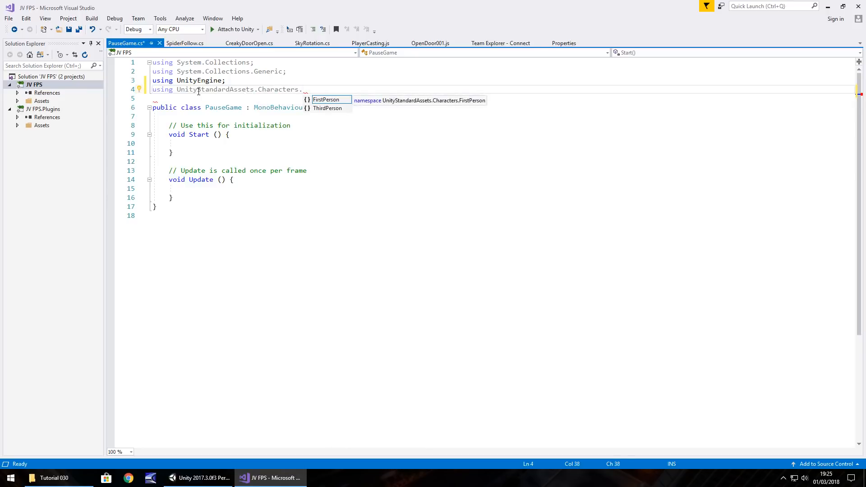
text(FirstPerson)
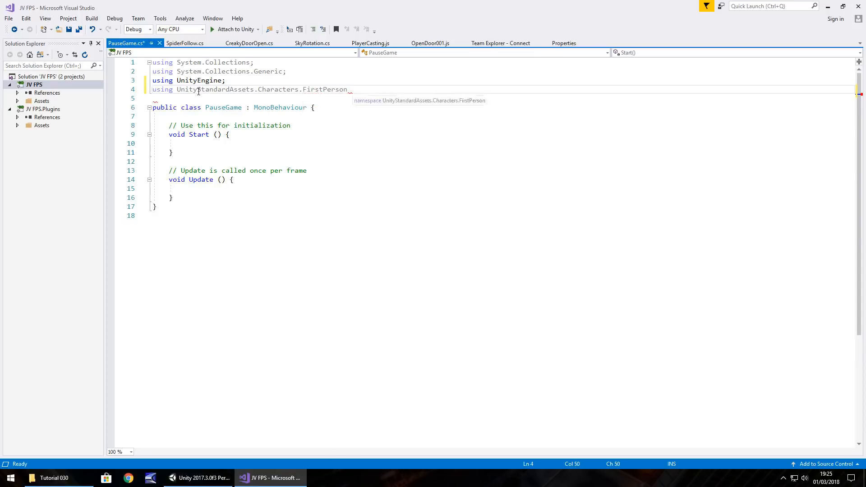
text(;)
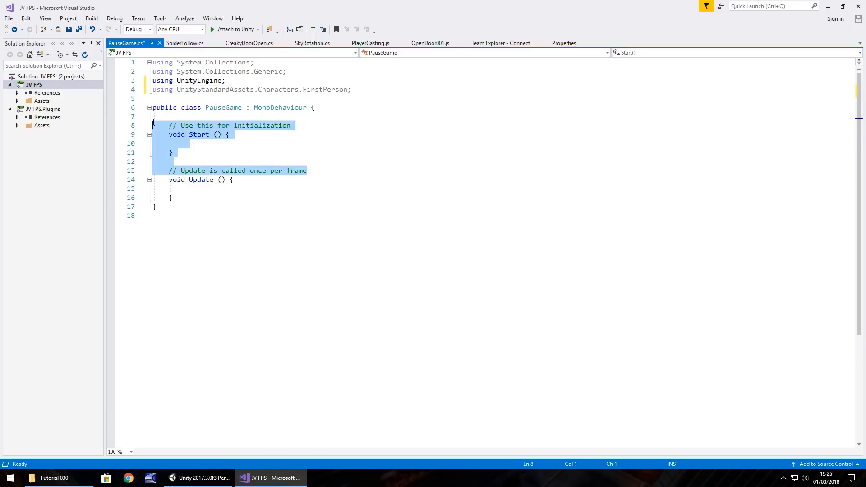
Step: Delete the empty Start method and declare 'public bool Paused = false;'
key(Delete)
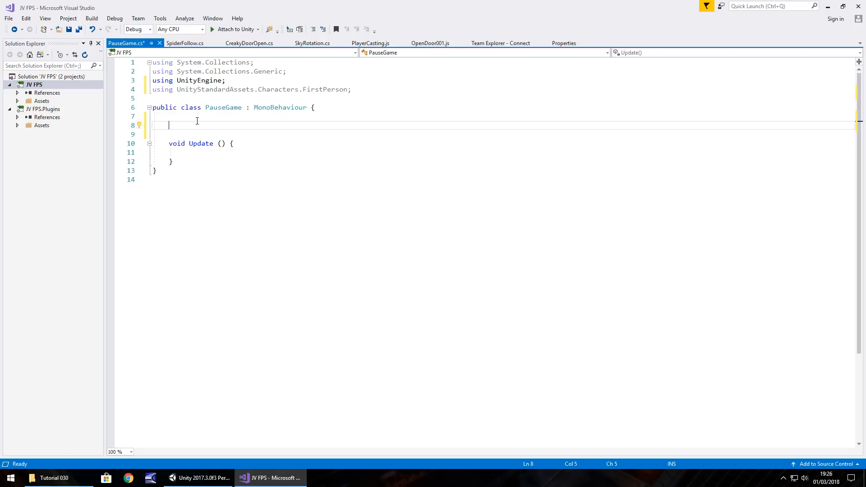
text(public bool P)
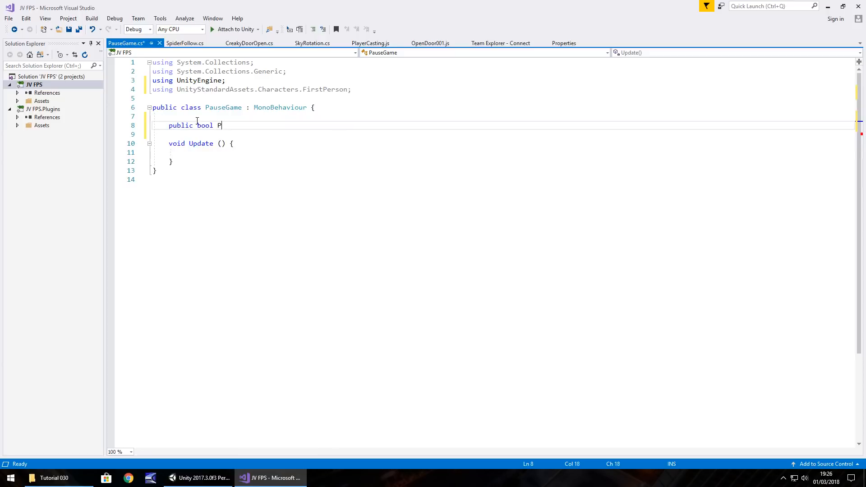
text(aused)
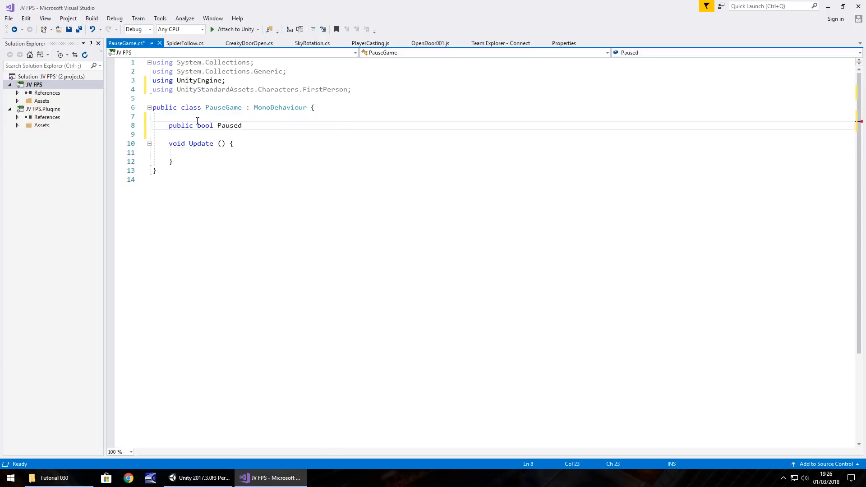
text(=)
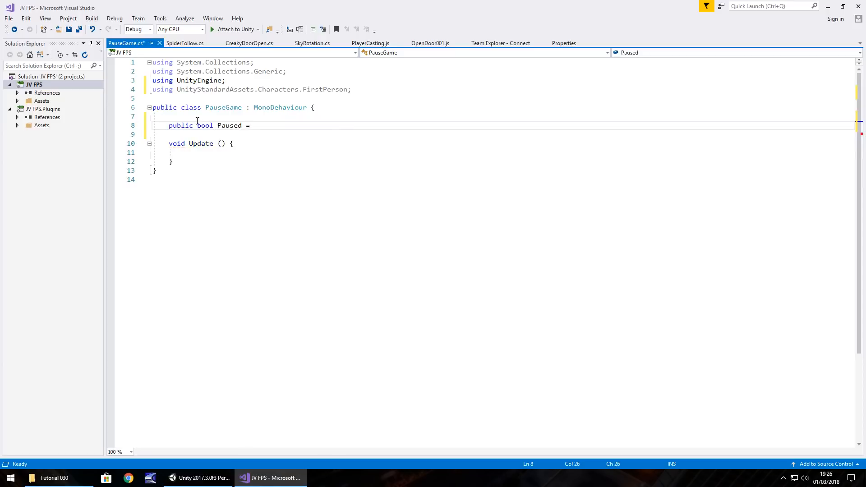
text(false;)
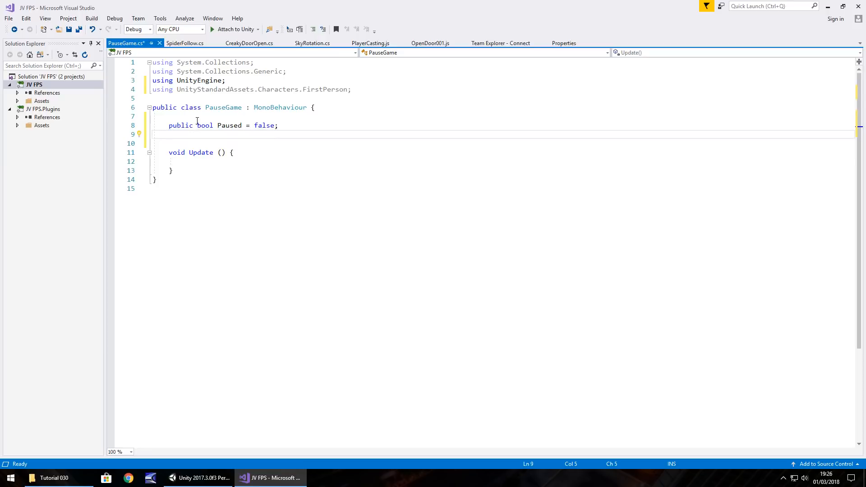
Step: Declare 'public GameObject ThePlayer;' and place the cursor inside Update()
text(public)
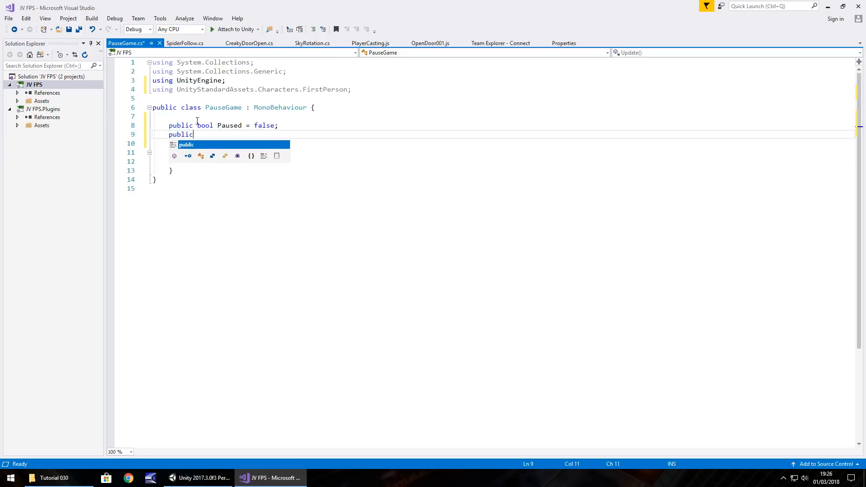
text(GameObject T)
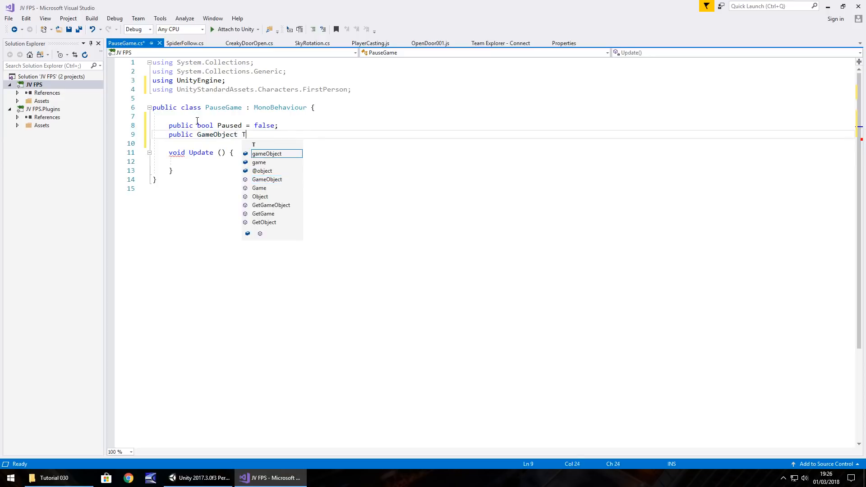
text(he)
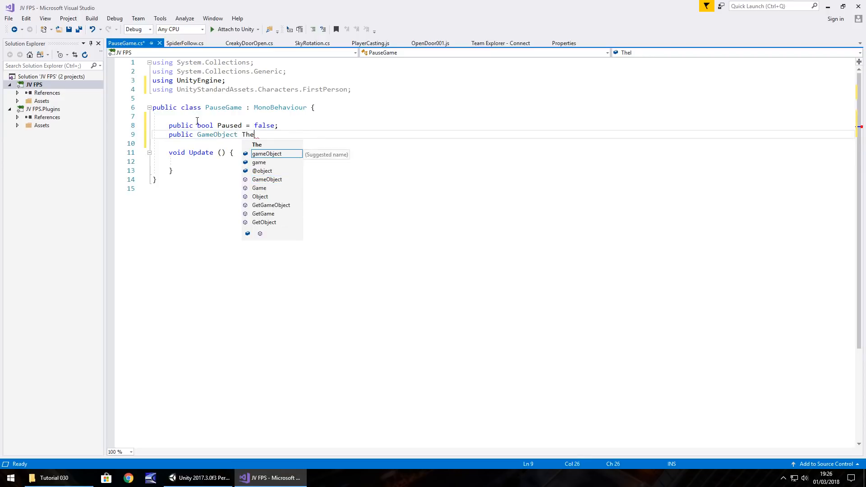
text(Player;)
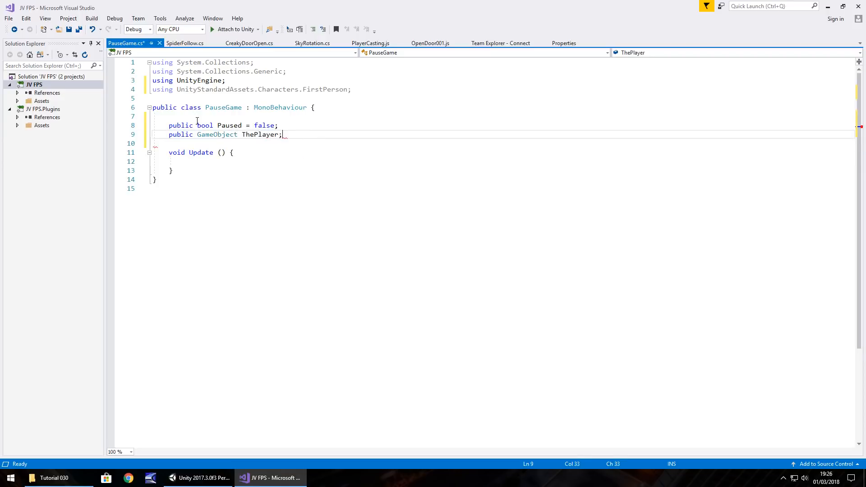
click(251, 162)
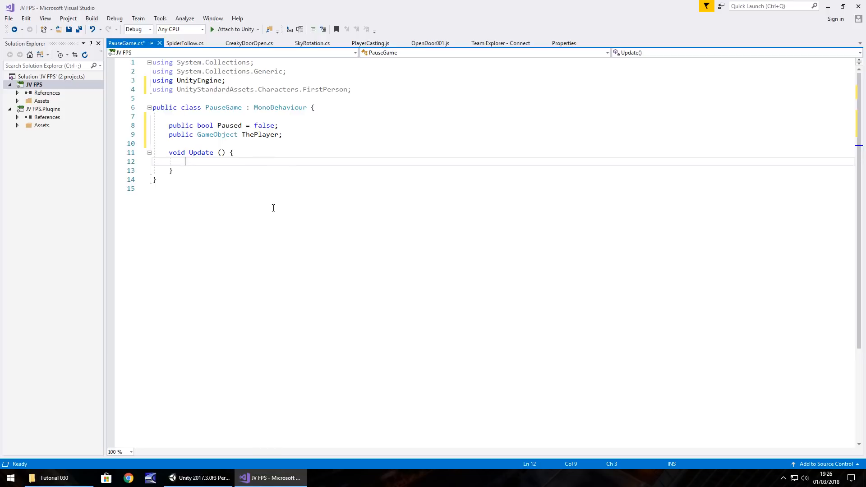
Step: Check the Cancel axis in Unity's Input settings, then start an if inside Update
click(197, 478)
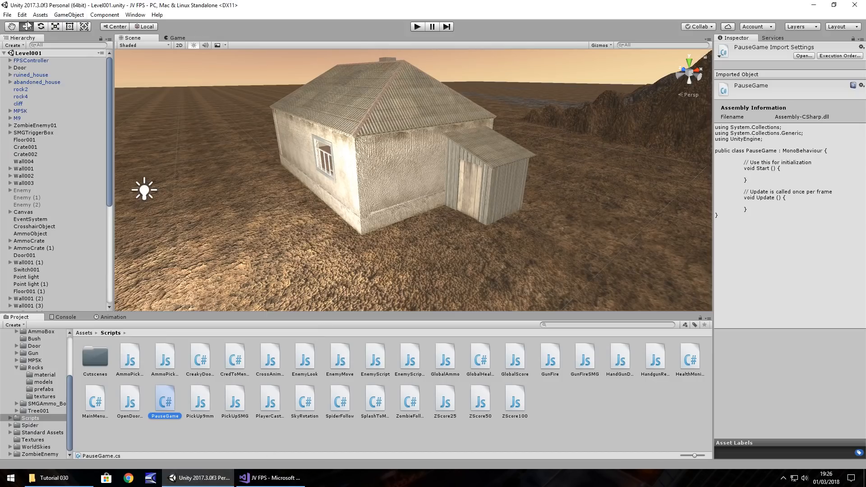
click(22, 15)
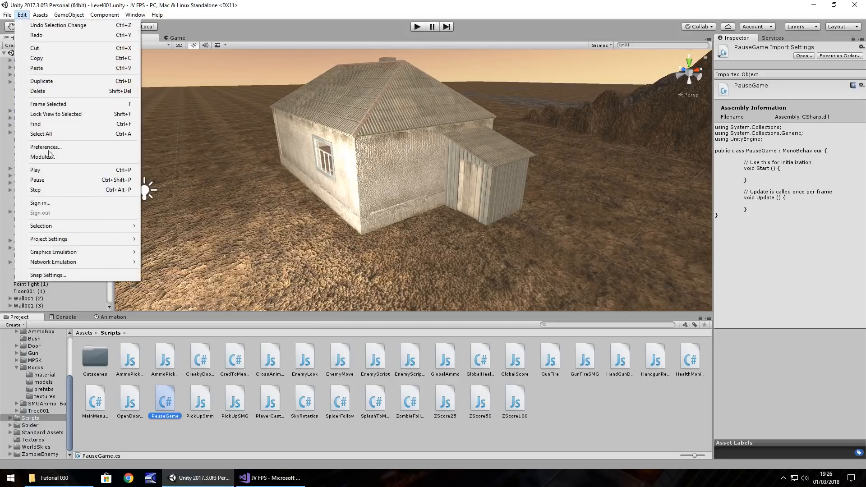
mouse_move(49, 238)
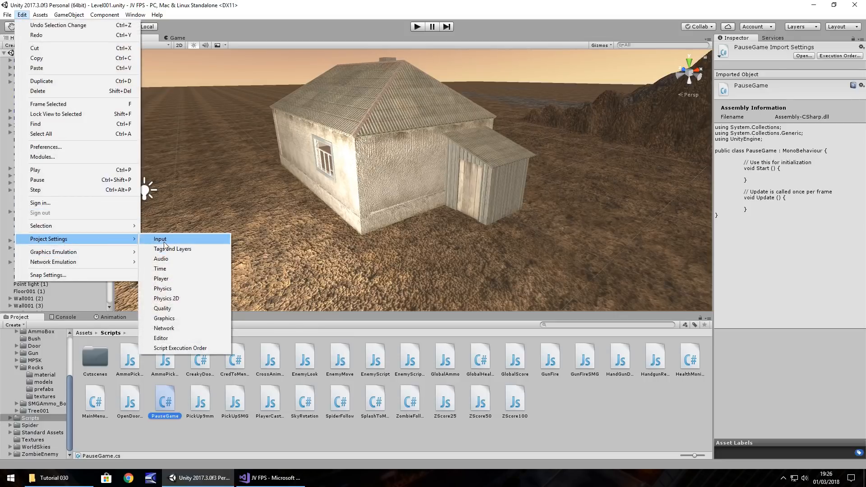
click(159, 238)
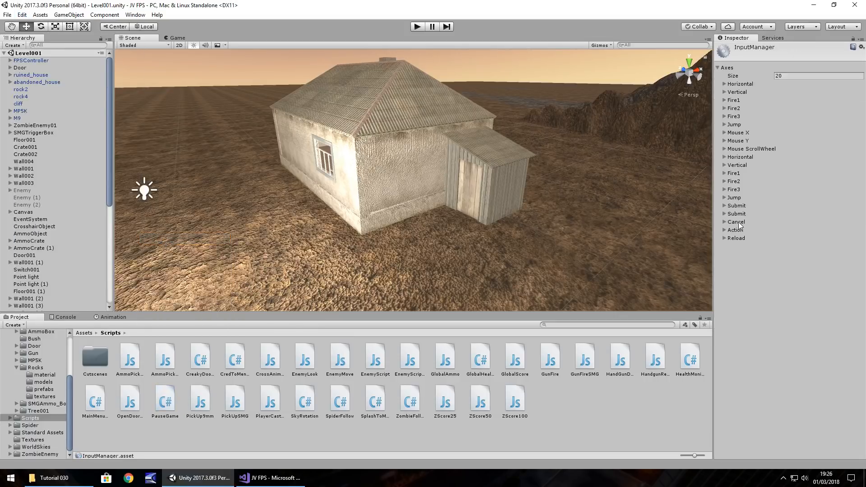
click(725, 222)
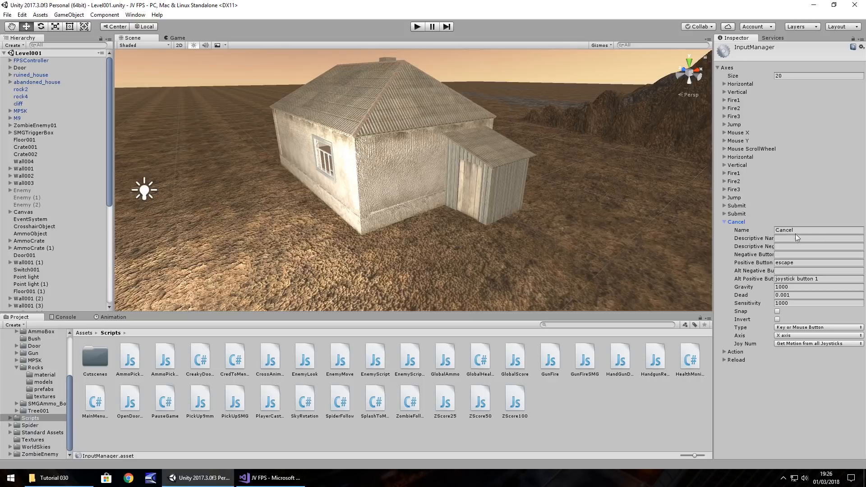
click(270, 477)
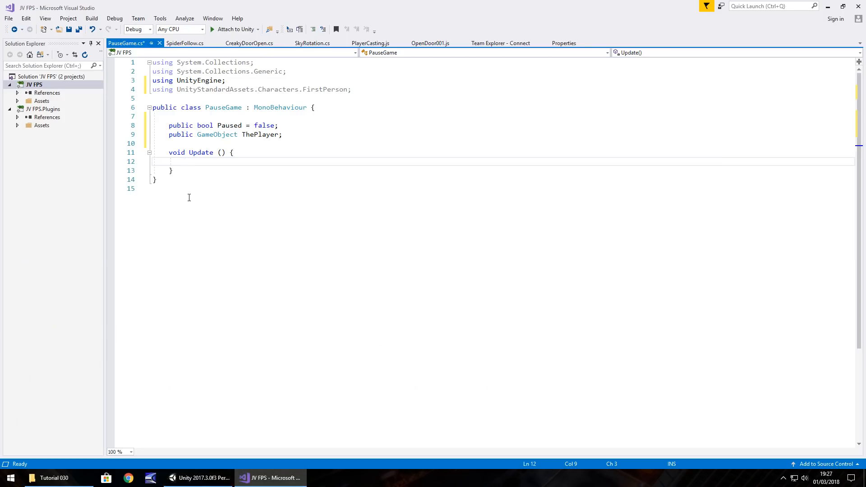
text(if (I)
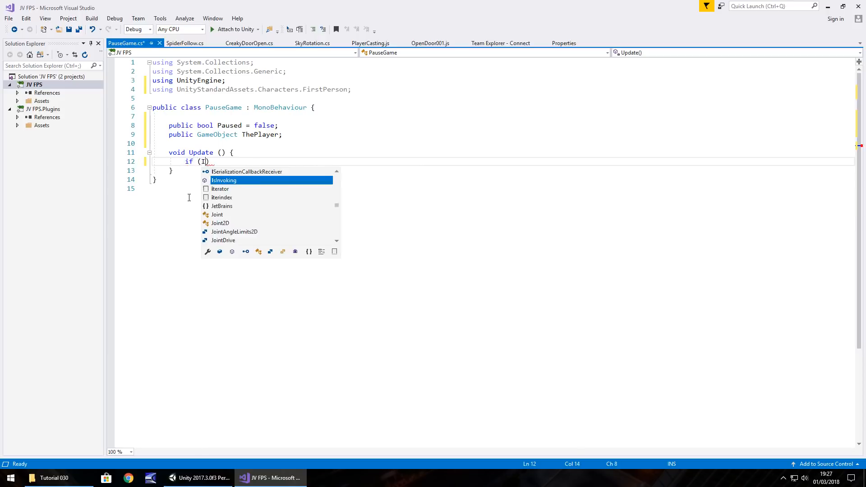
Step: Write the 'if (Input.GetButtonDown("Cancel"))' condition inside Update
text(nput.Get)
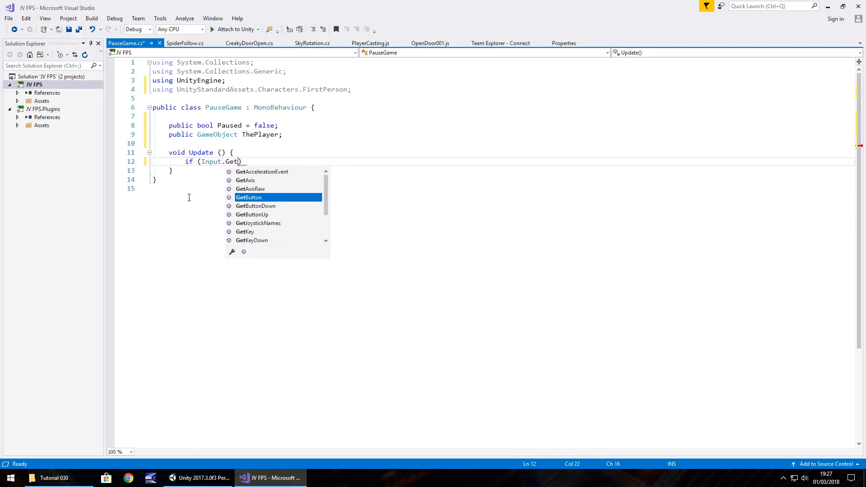
text(Button)
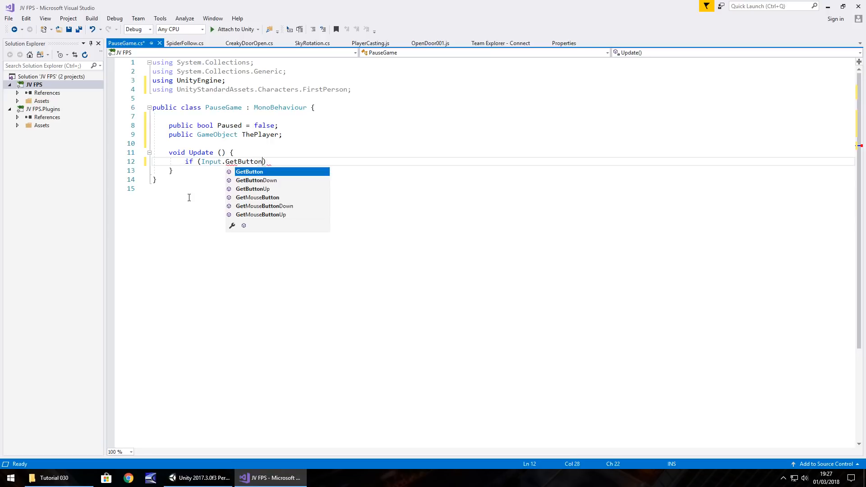
text(Down)
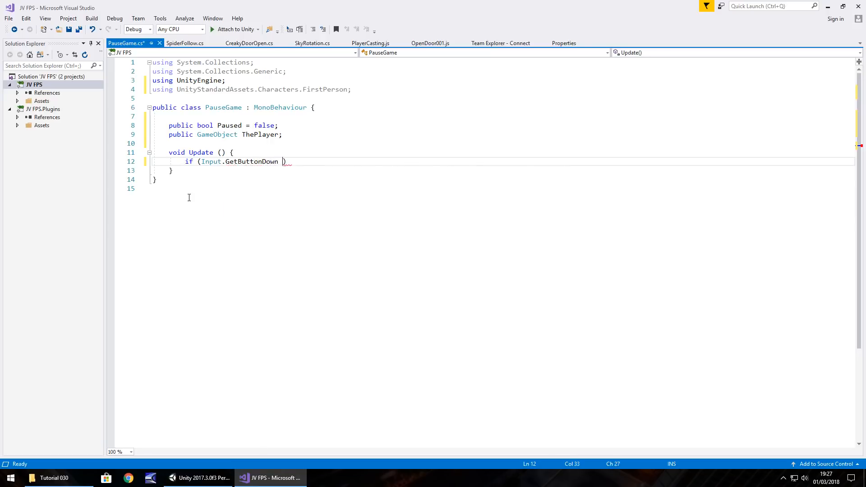
text(())
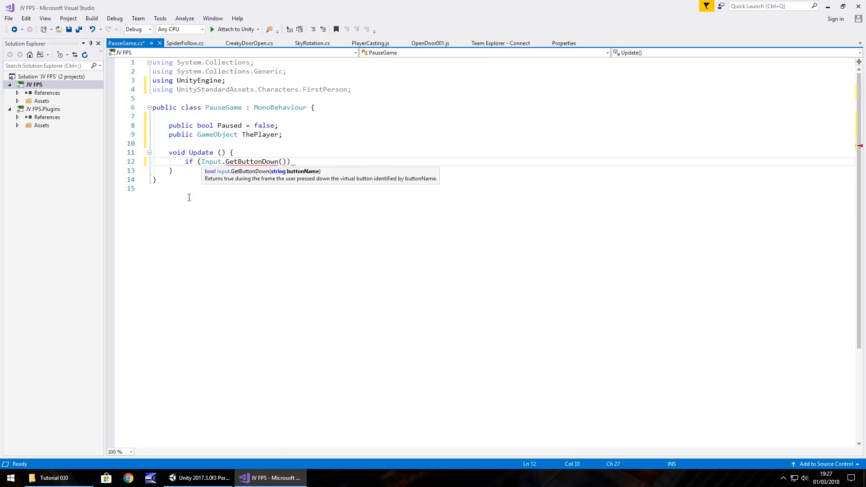
text("Cance")
text({)
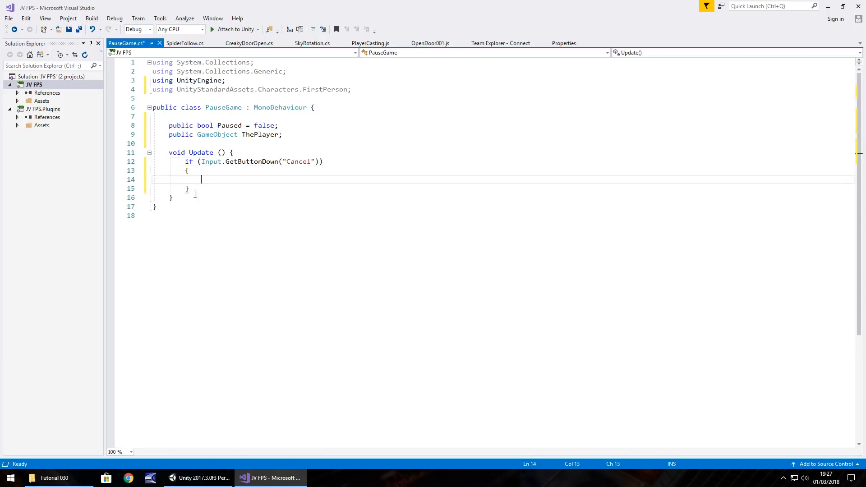
mouse_move(195, 477)
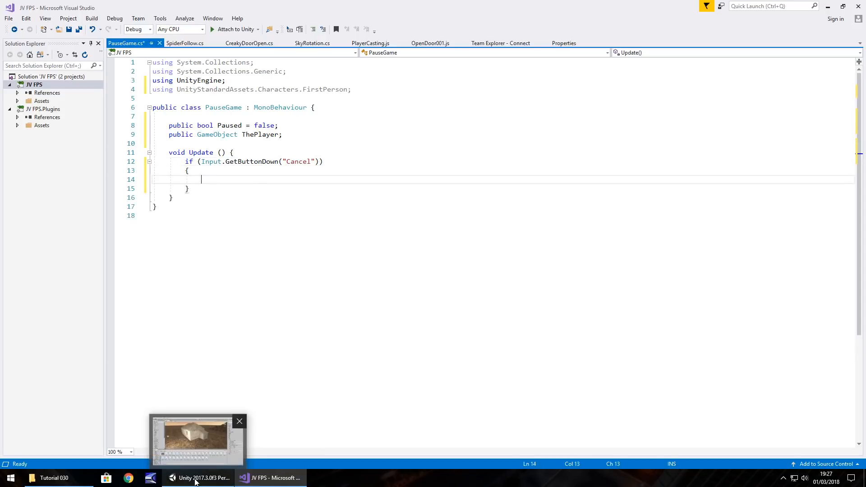
Step: Recheck in Unity's Input settings that Cancel uses escape, then return to PauseGame
click(197, 477)
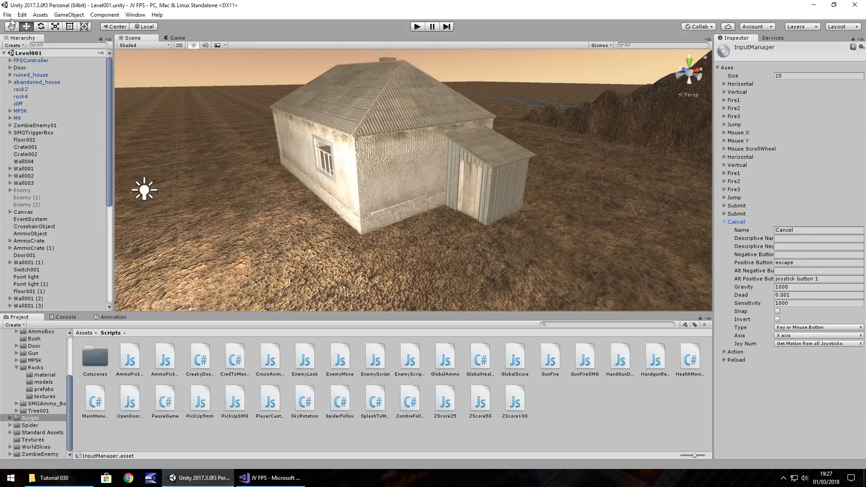
click(22, 15)
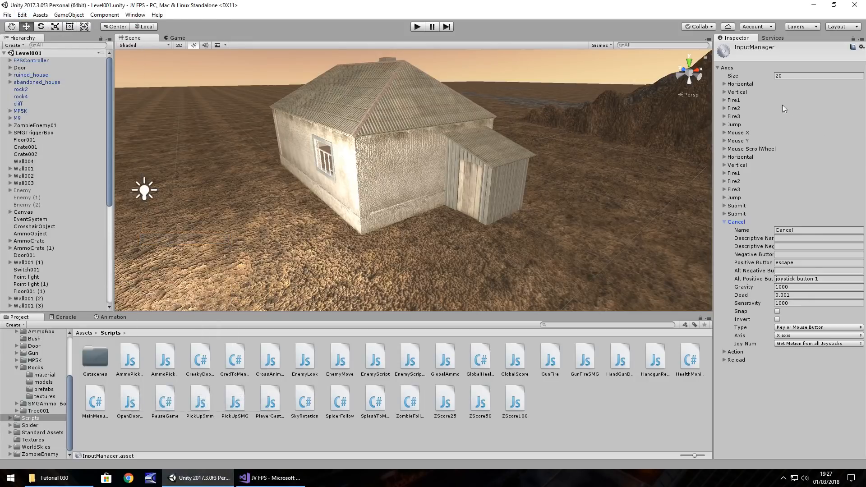
click(818, 76)
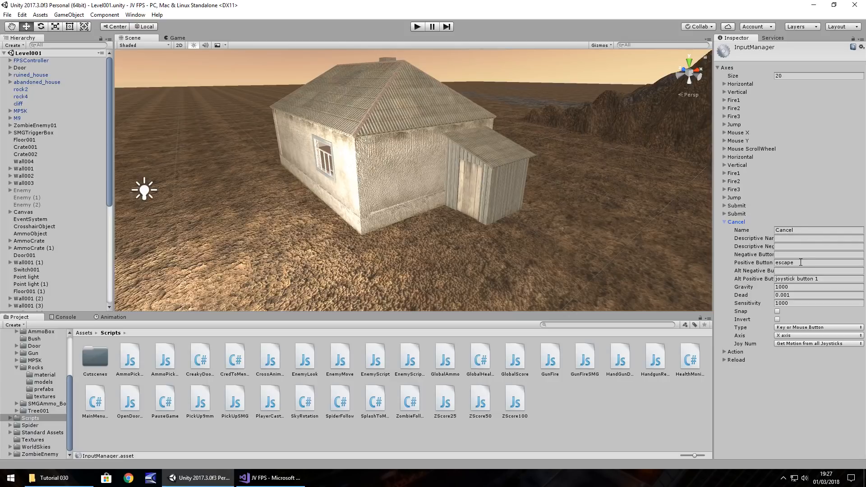
click(271, 477)
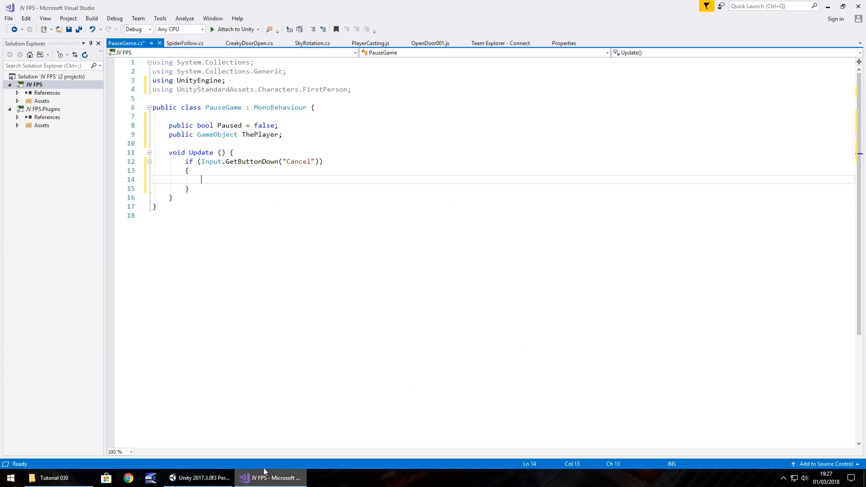
mouse_move(298, 161)
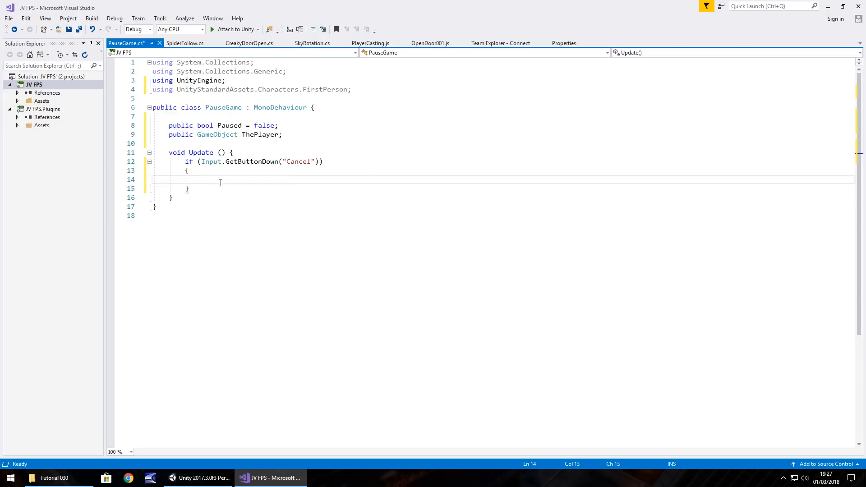
mouse_move(229, 186)
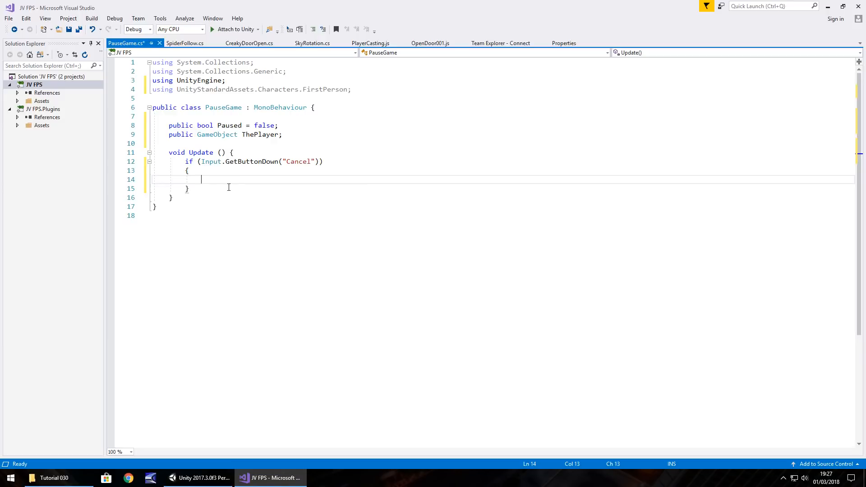
Step: Add 'if (Paused == false)' that sets Time.timeScale to 0
text(if (P)
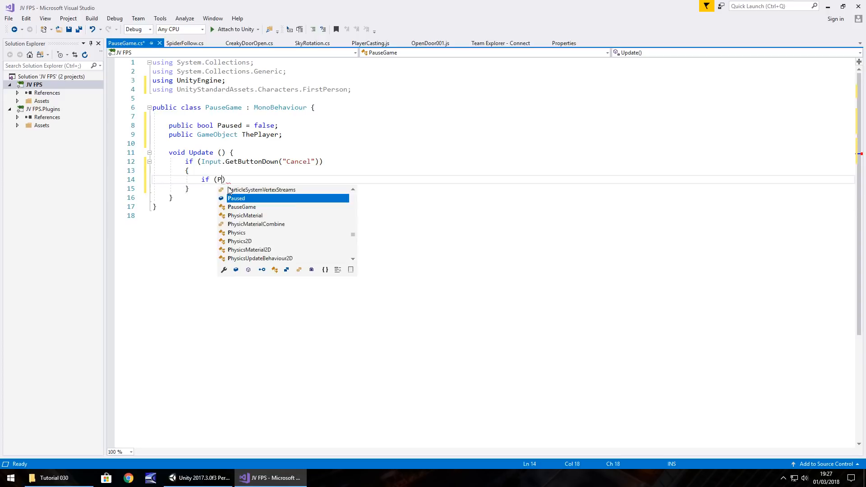
text(aused ==)
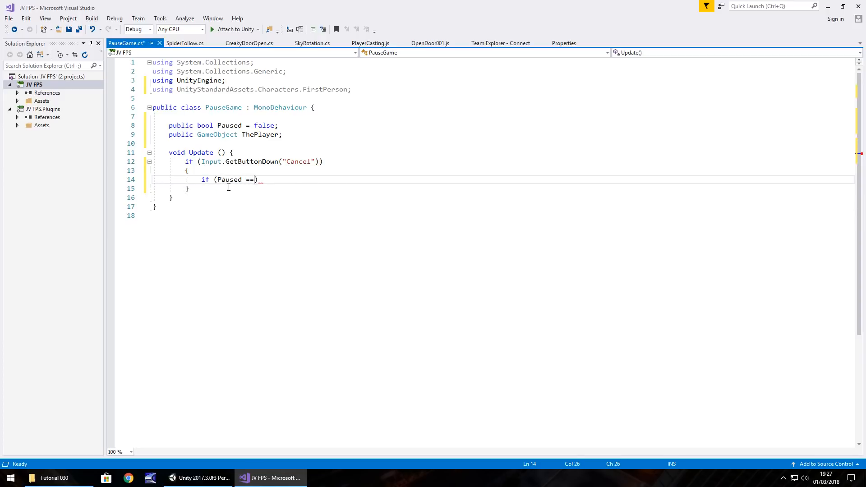
text(false))
text({)
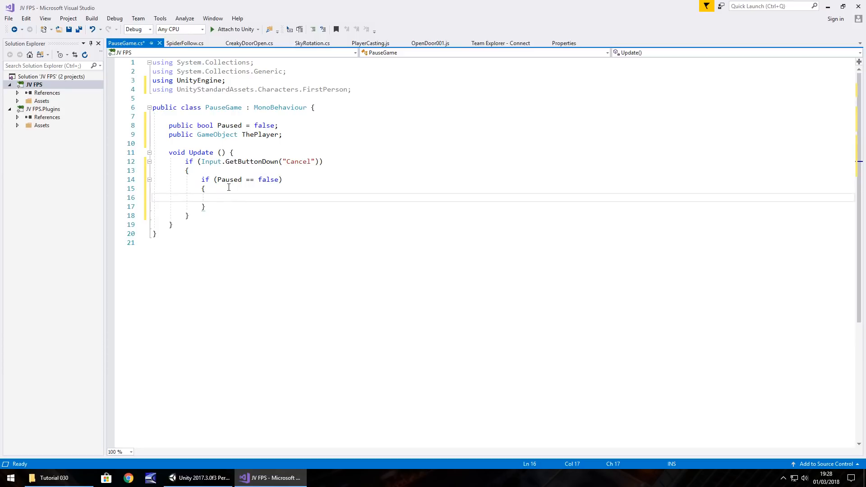
text(Time)
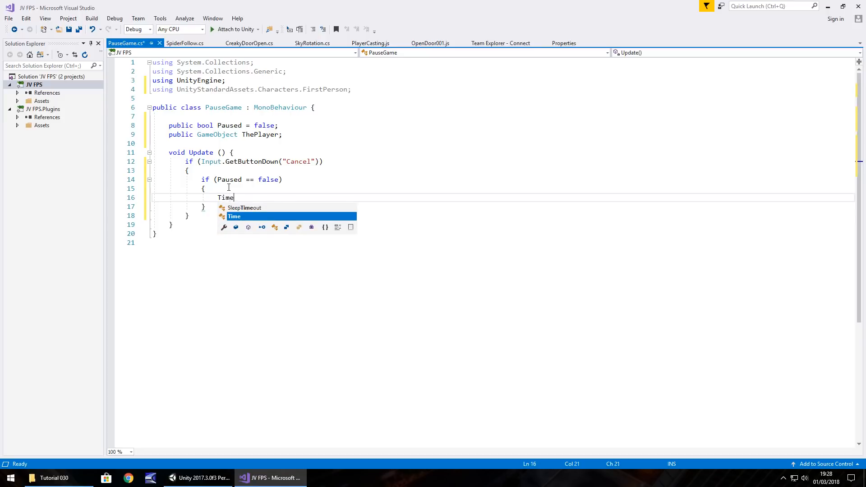
text(.t)
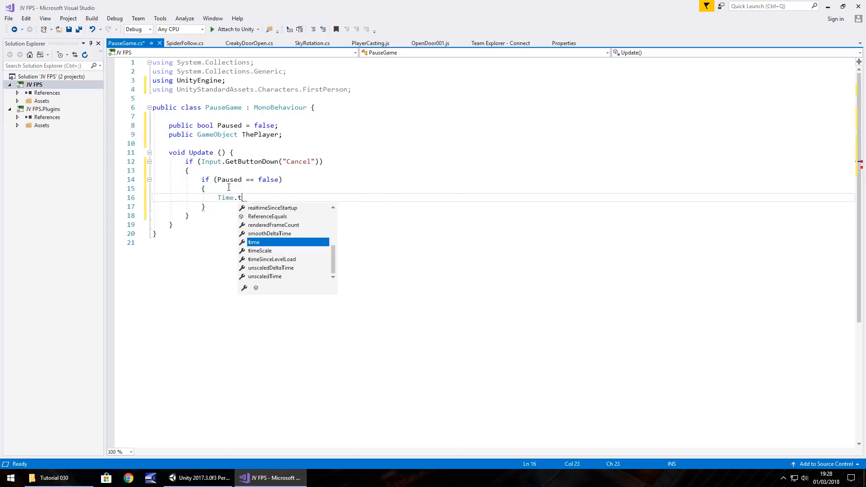
text(imeS)
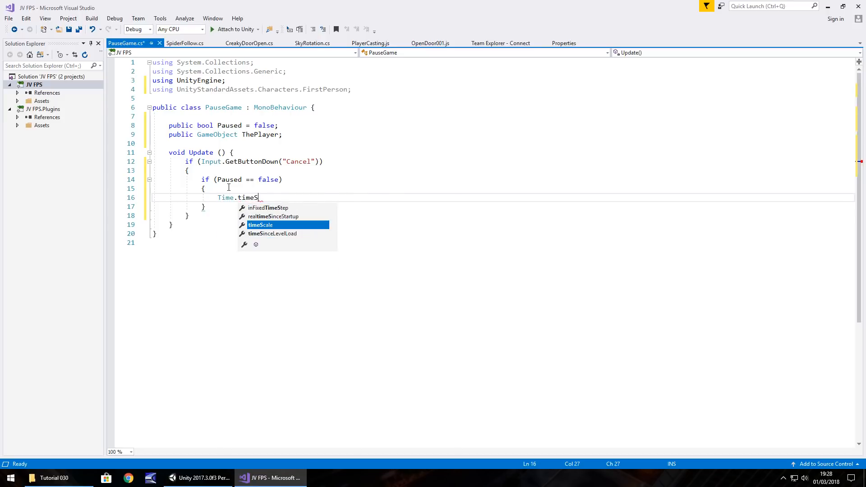
text(cale)
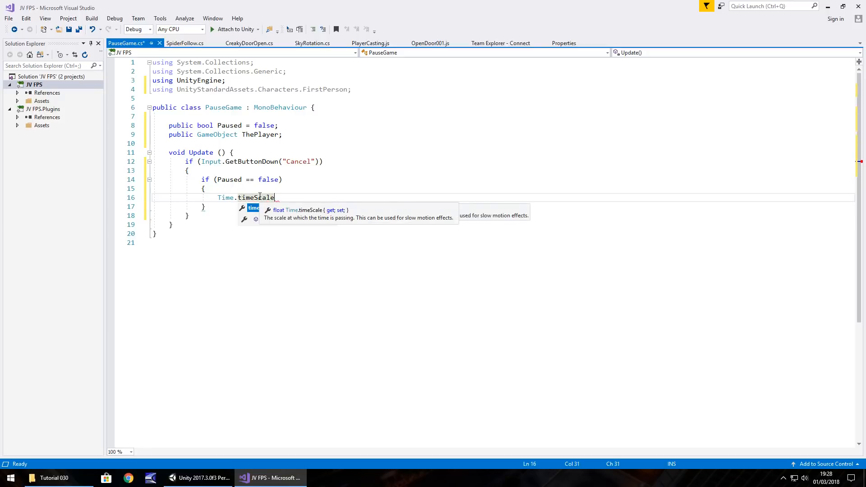
text(=)
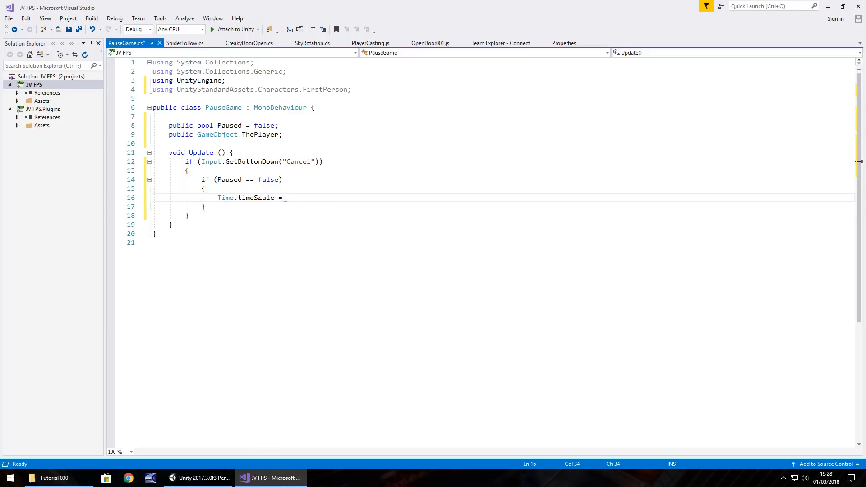
text(0;)
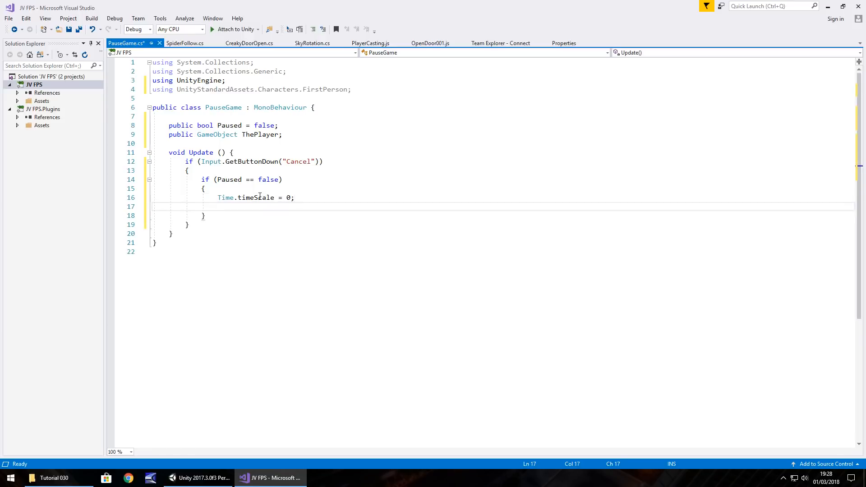
Step: Set Paused to true, then inspect FPSController's components in Unity
text(Paused =)
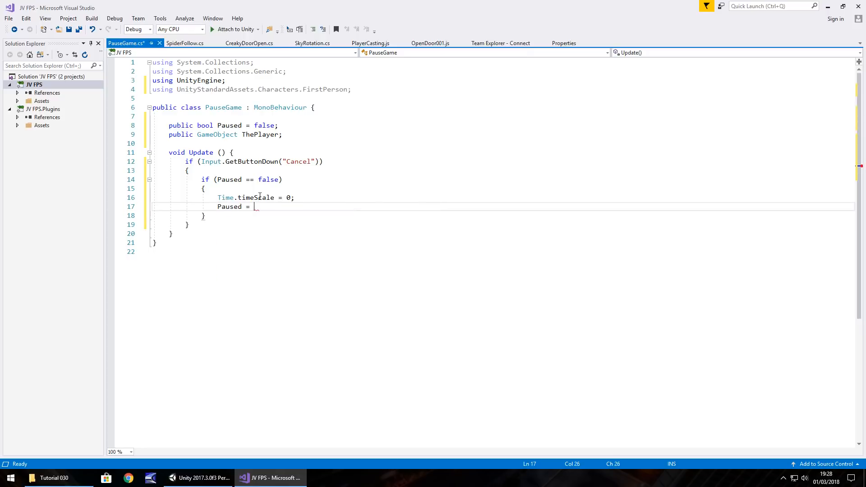
text(true;)
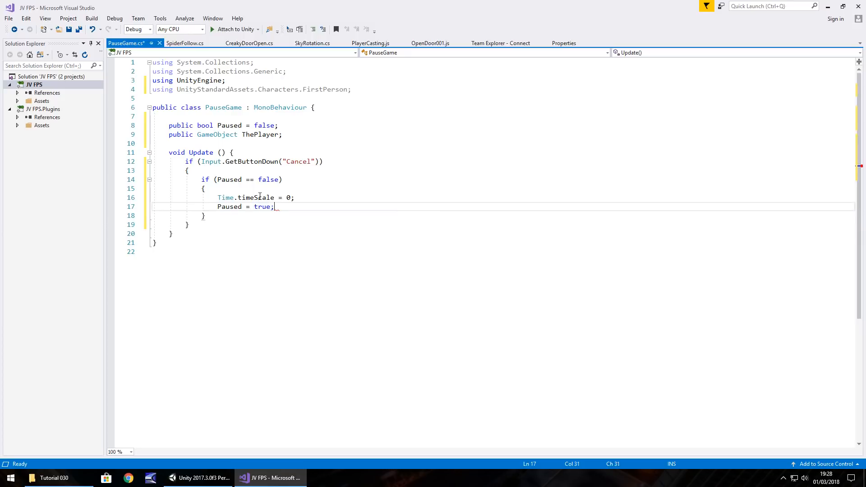
key(enter)
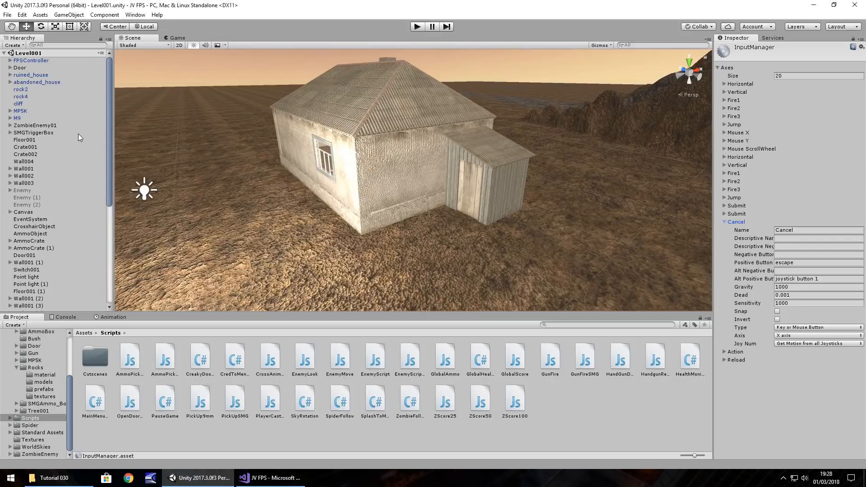
click(31, 60)
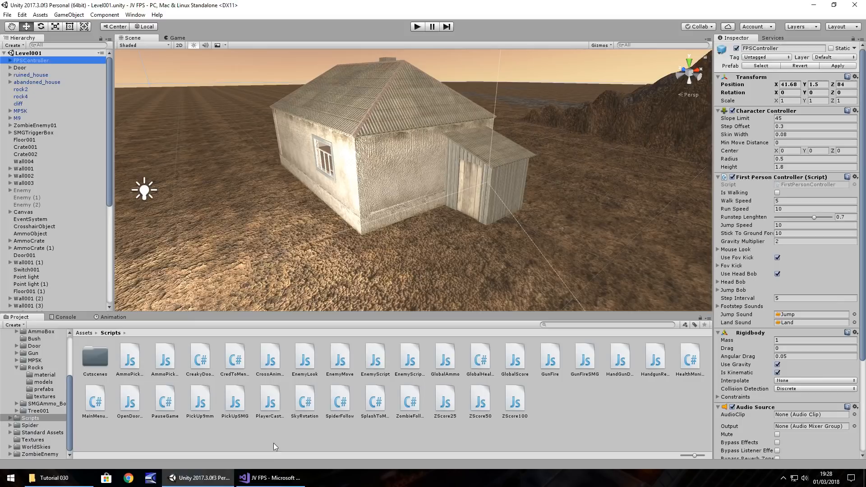
click(270, 478)
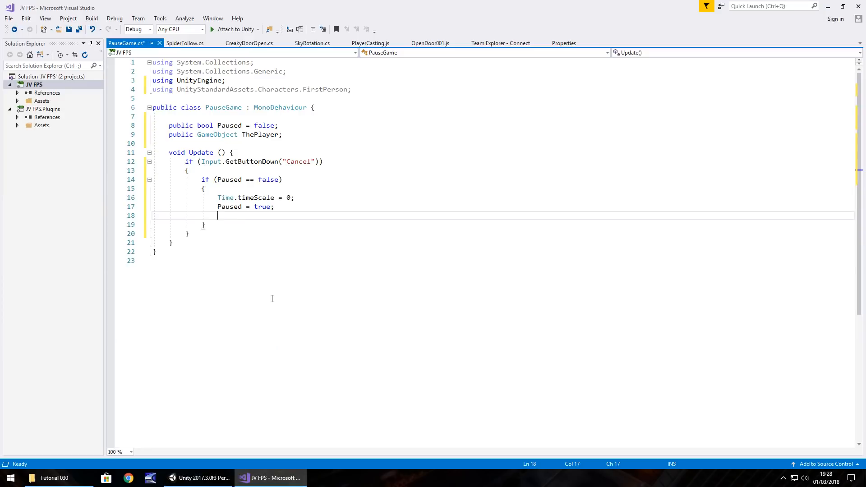
Step: Disable ThePlayer's FirstPersonController component and set Cursor.visible in the pause branch
text(ThePlayer.)
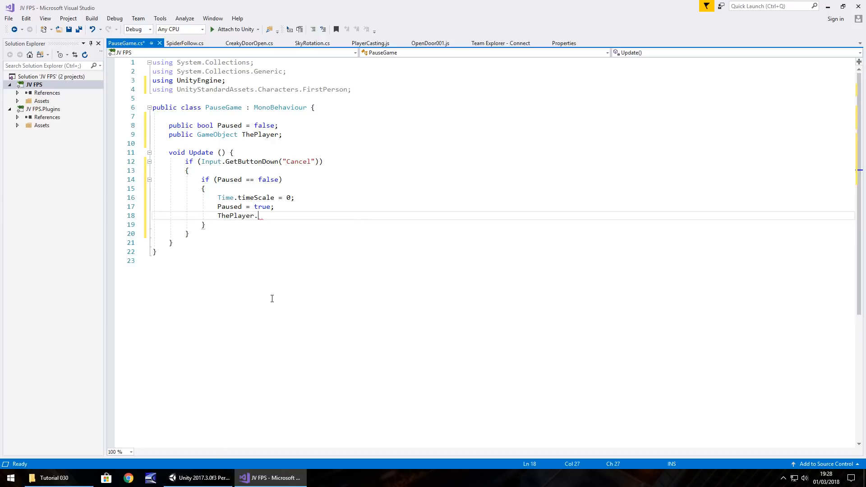
text(GetComponent<)
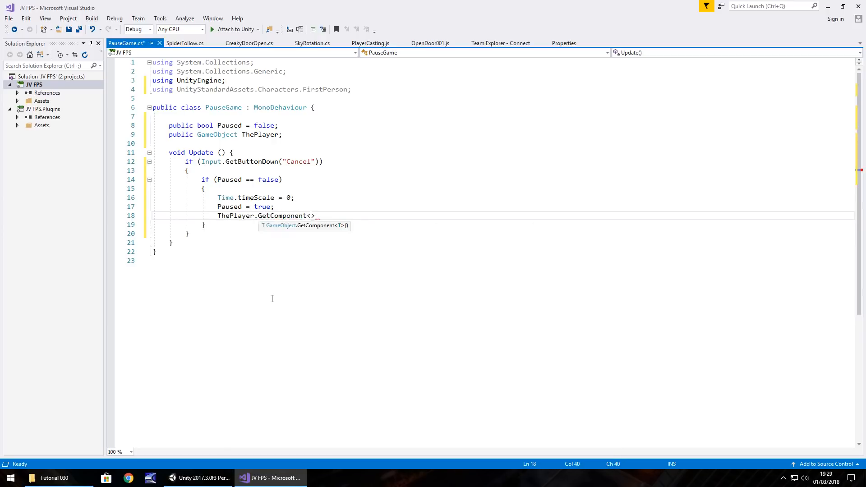
text(>)
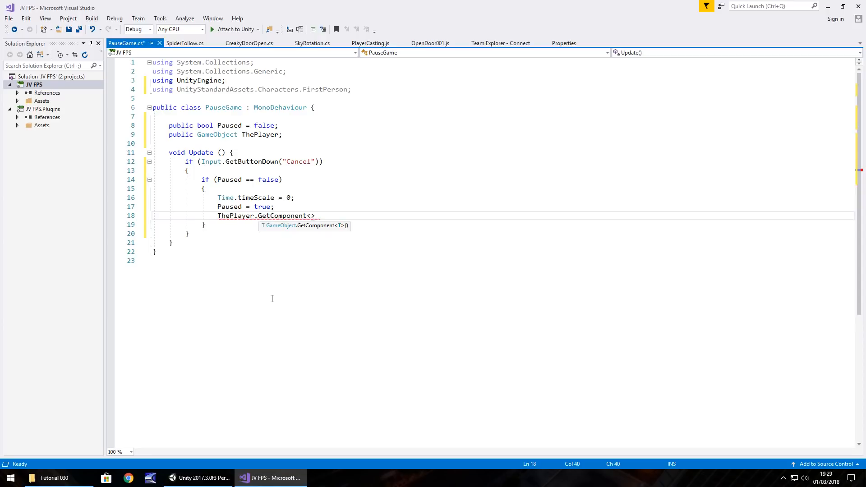
text(FirstPersonController)
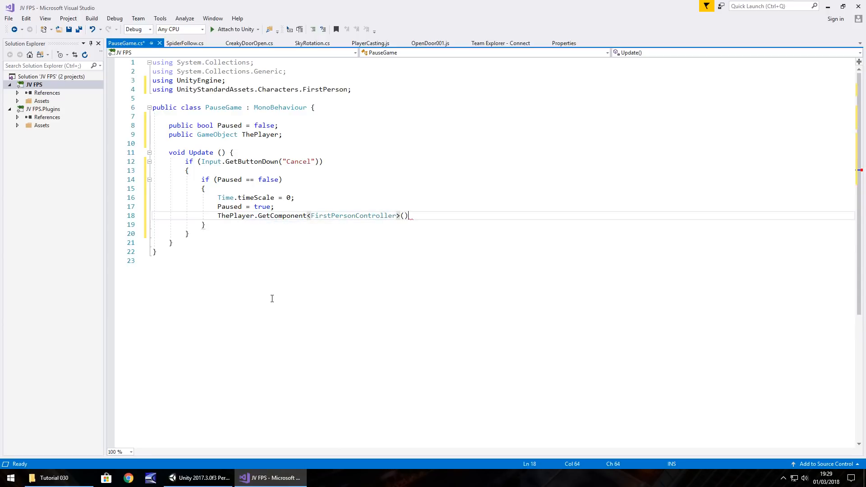
text(.enabled = false)
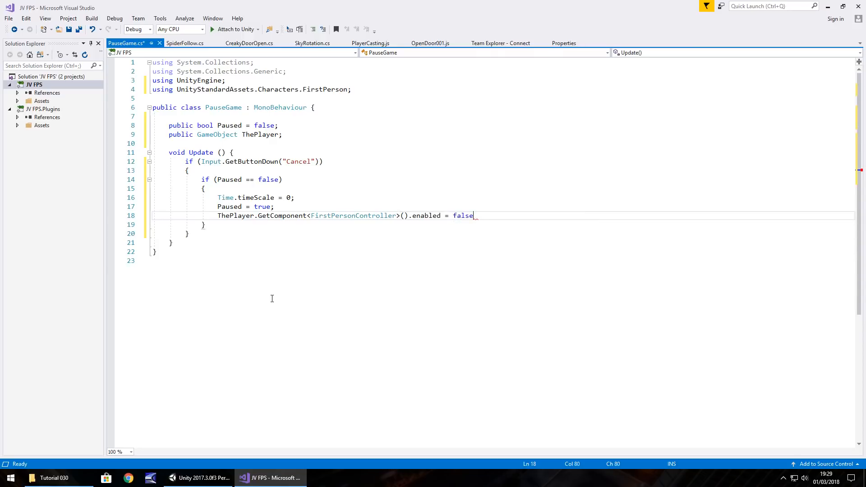
text(;)
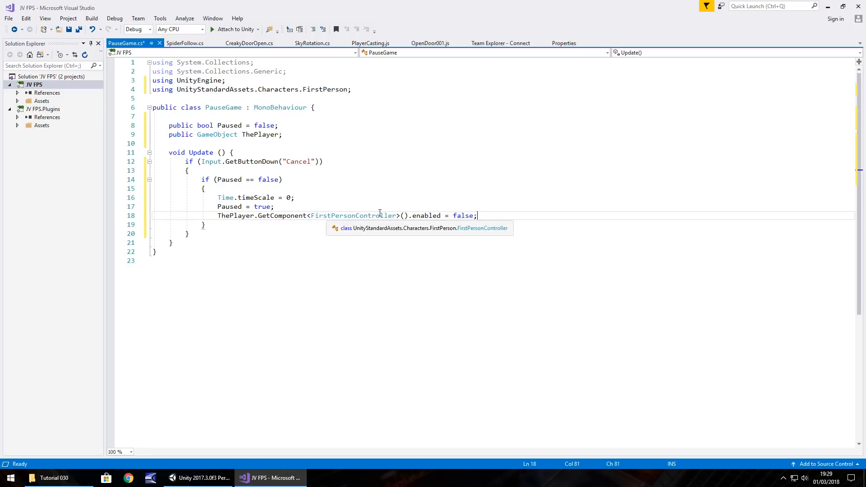
mouse_move(454, 206)
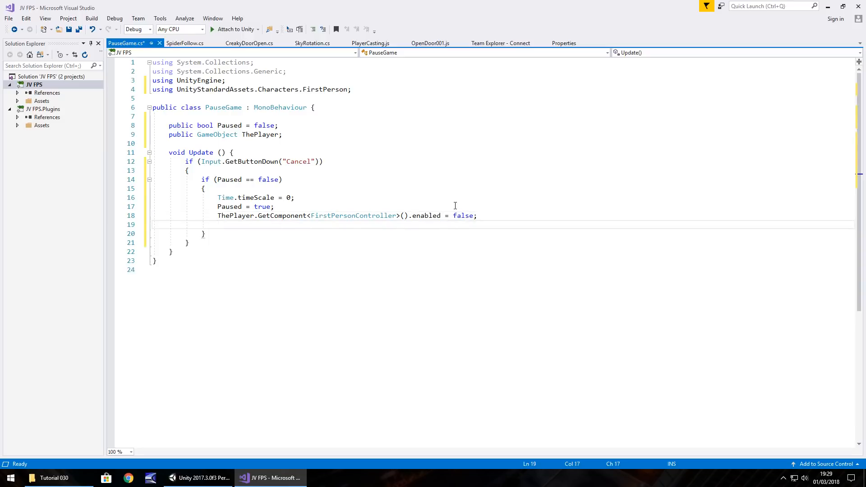
text(C)
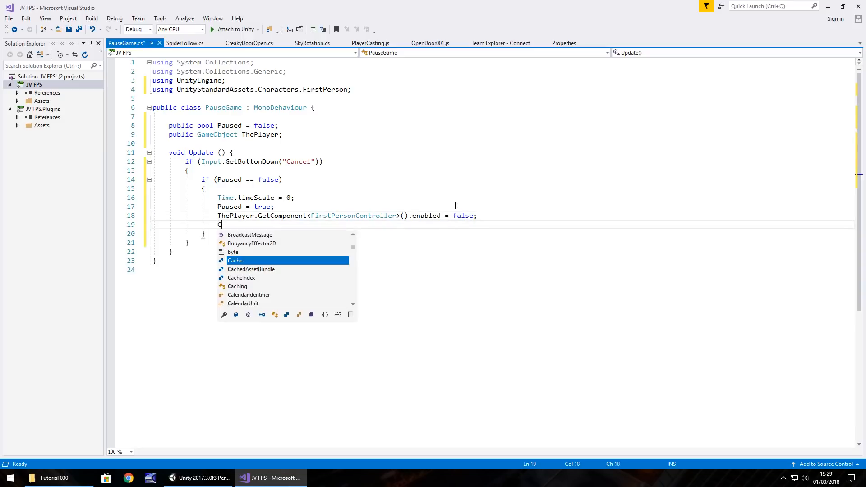
text(ursor.)
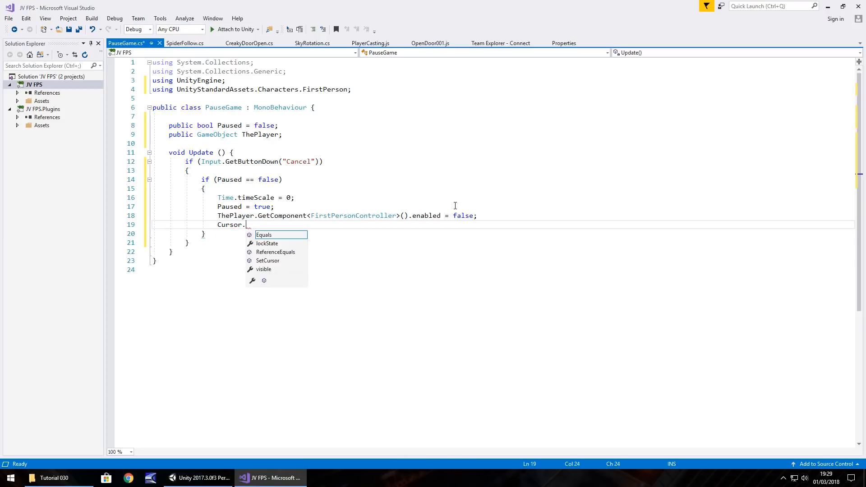
text(visible = true;)
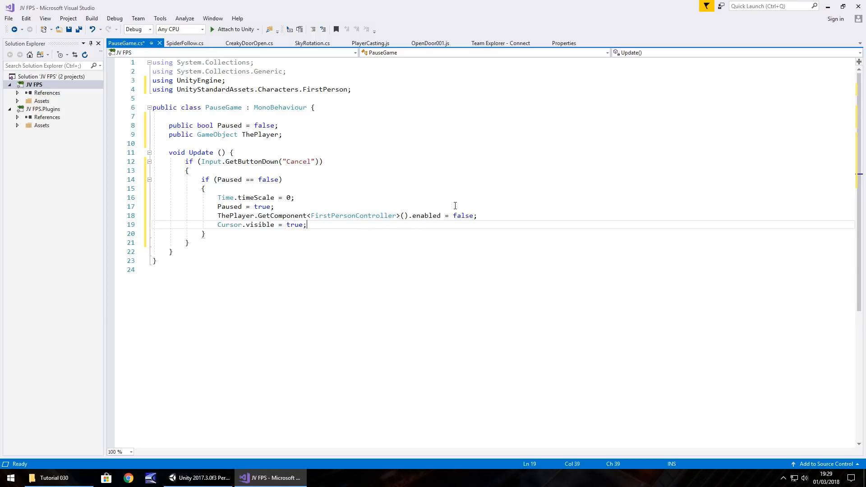
mouse_move(338, 234)
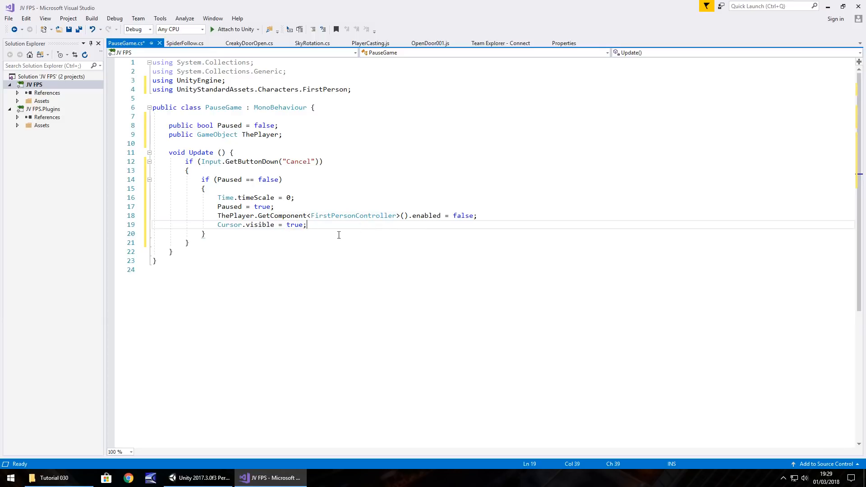
mouse_move(259, 231)
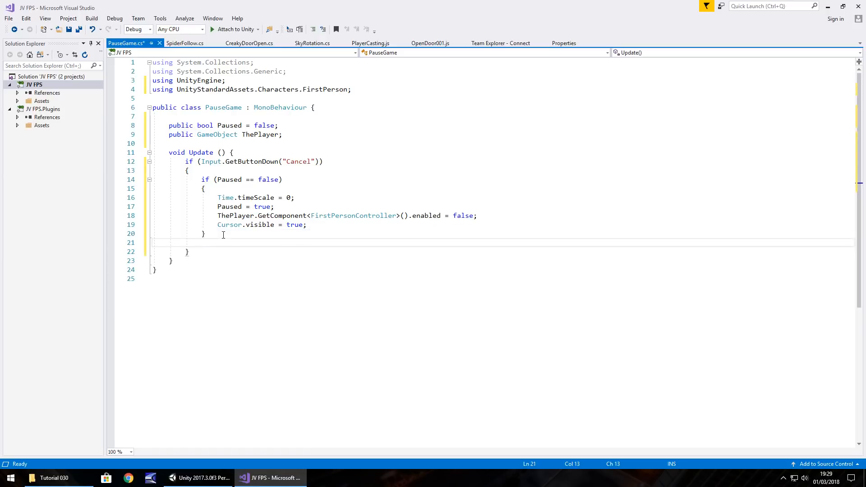
Step: Add an else block that re-enables ThePlayer's FirstPersonController component
text(else)
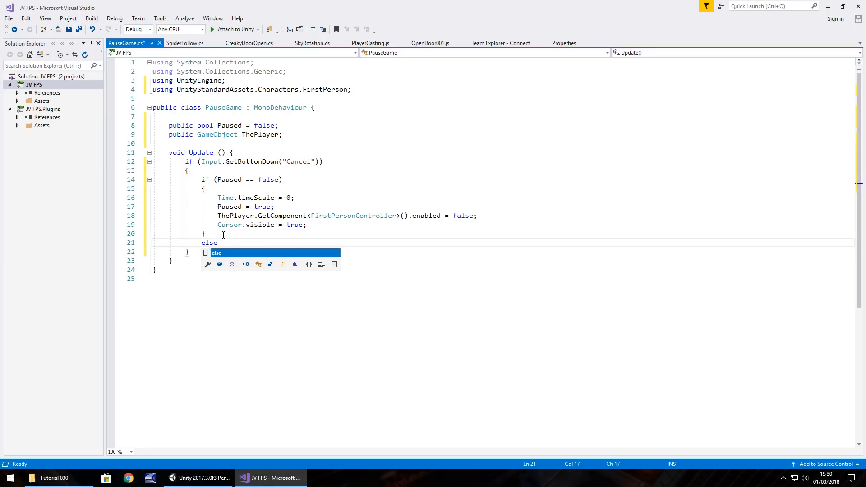
text({ })
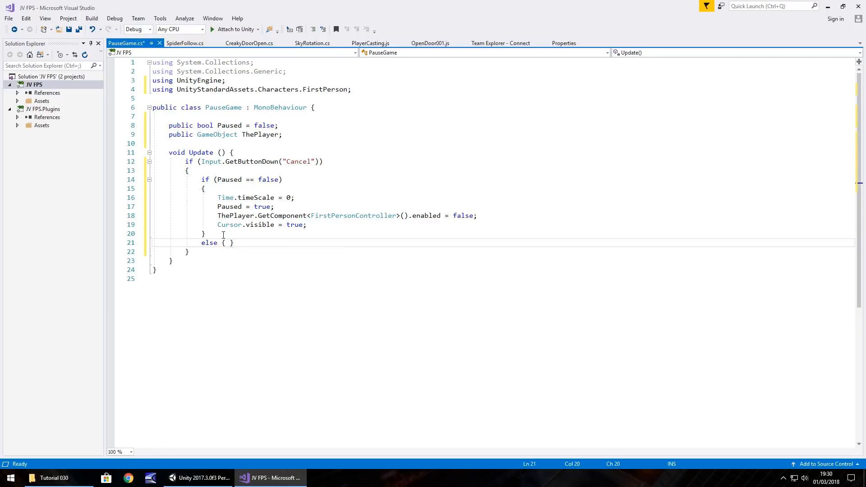
key(enter)
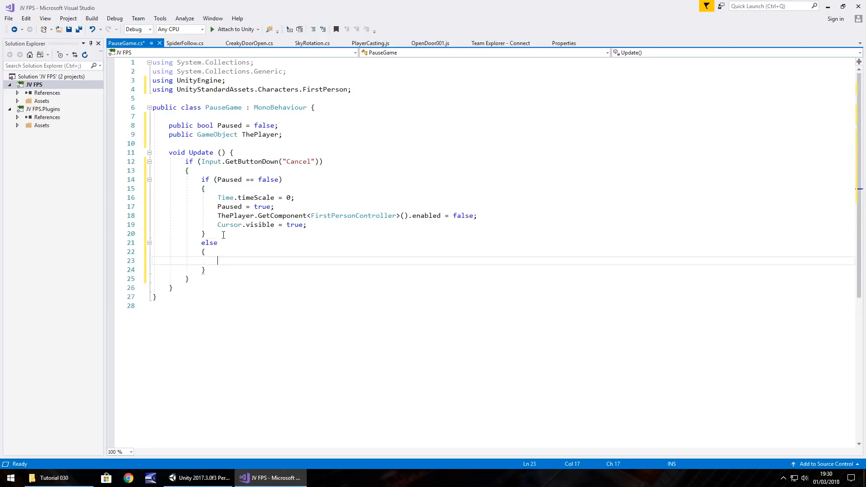
text(ThePlayer.)
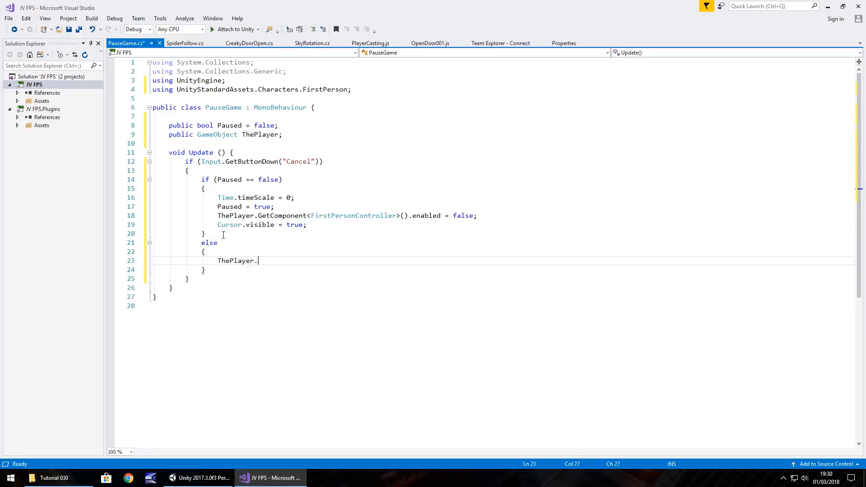
text(GetComponent<>)
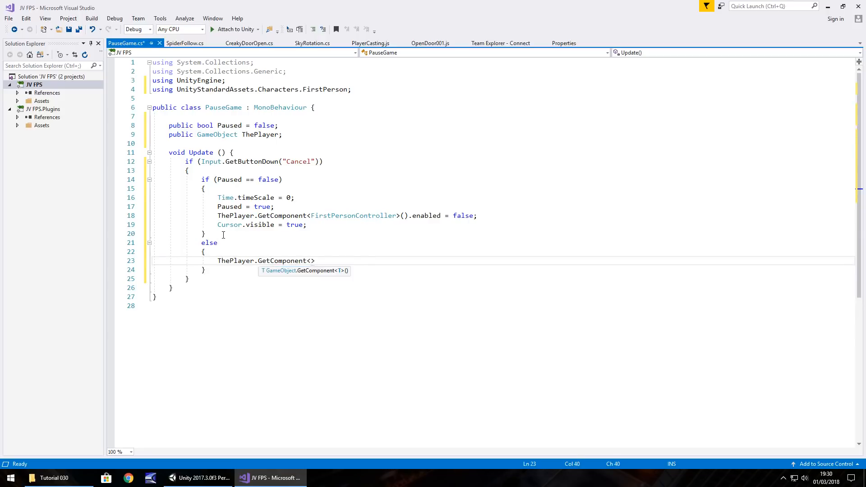
text(FirstP)
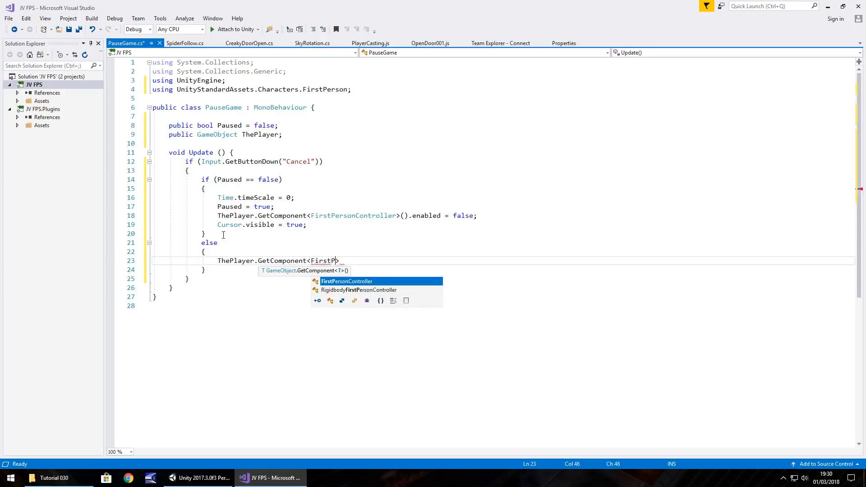
text(ersonController)
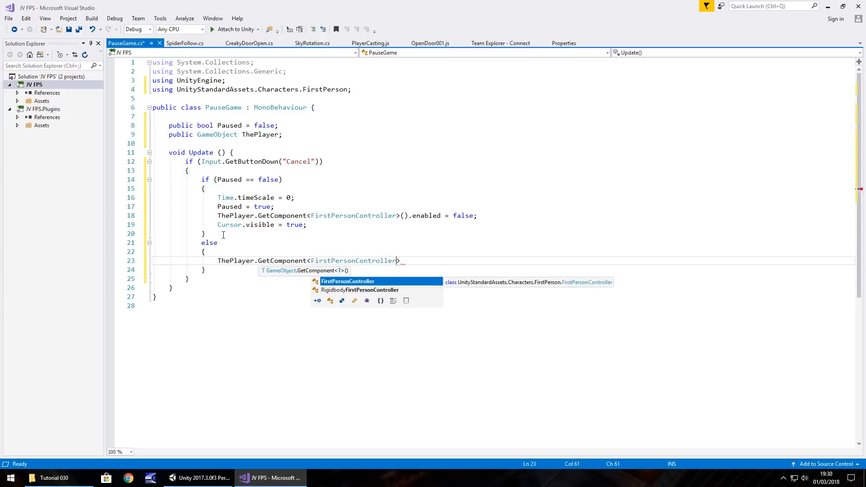
text(>().enabled = true;)
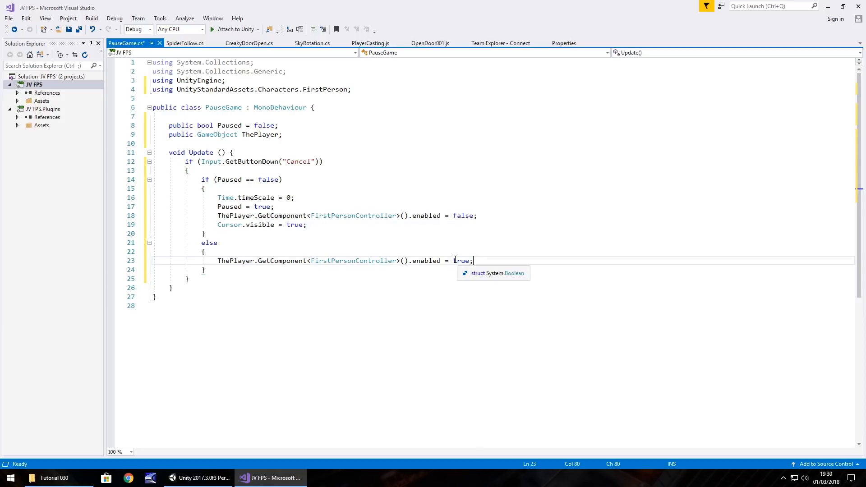
Step: Inside the else block, set Paused to false and Time.timeScale to 1, then save PauseGame
key(enter)
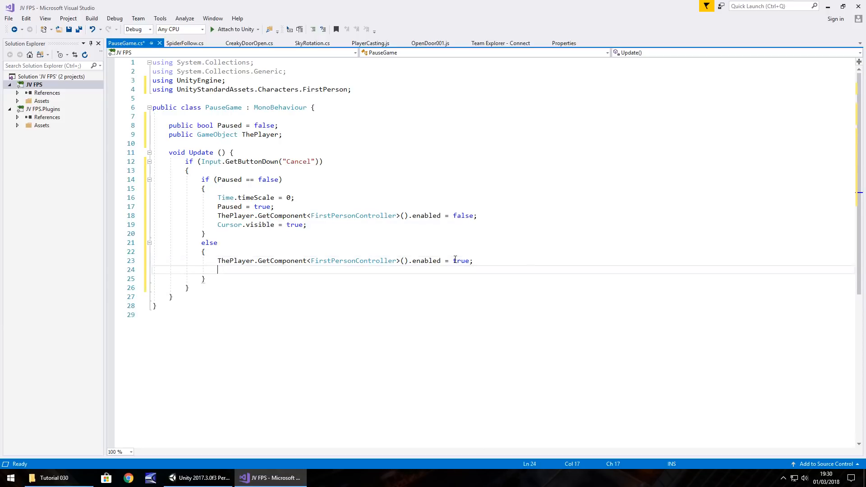
text(Pas)
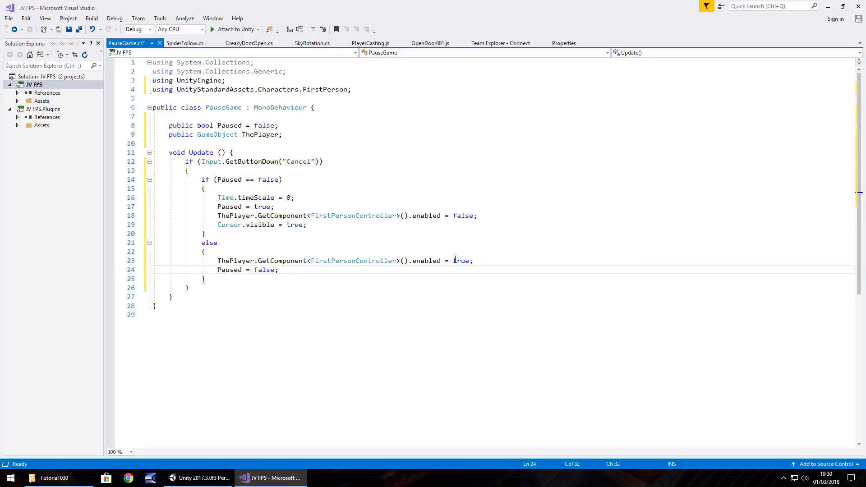
text(Time)
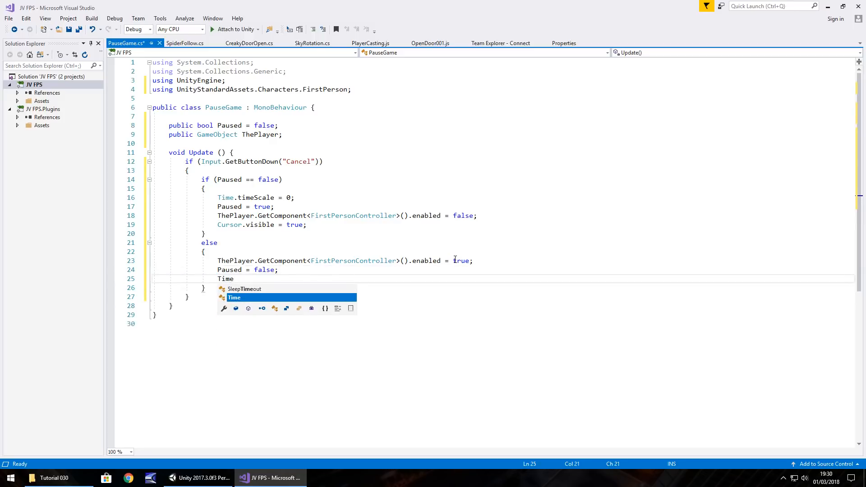
text(.timeScale =)
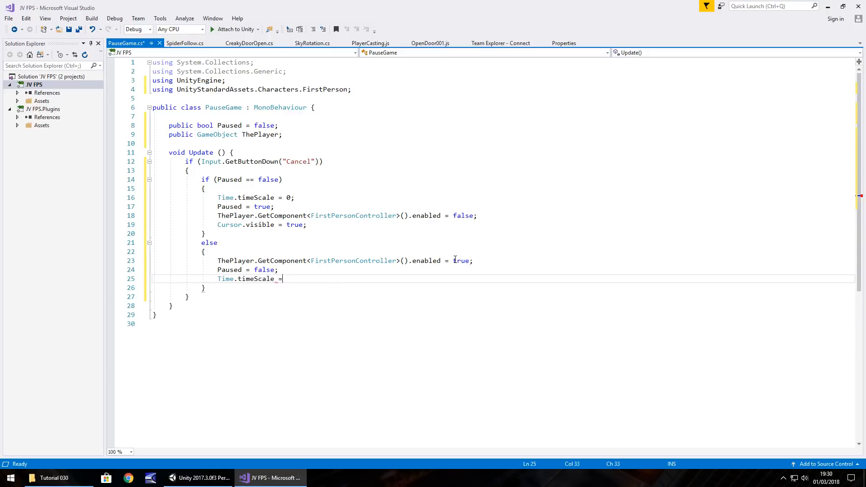
text(1;)
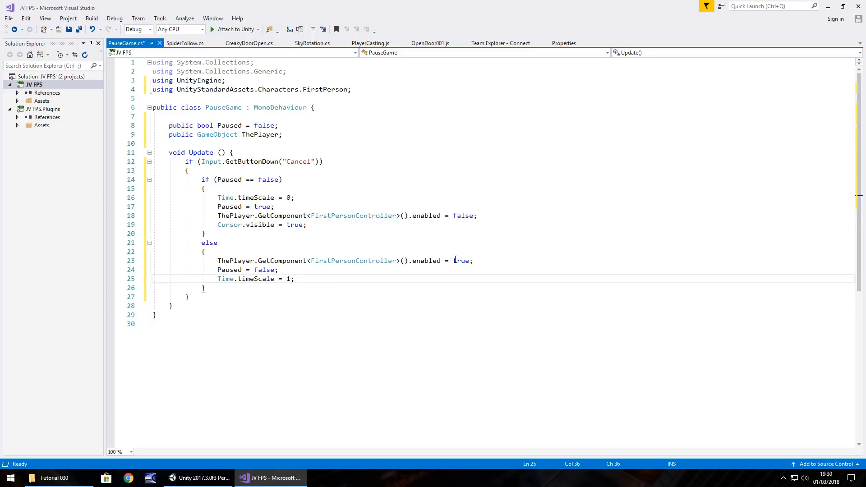
click(295, 278)
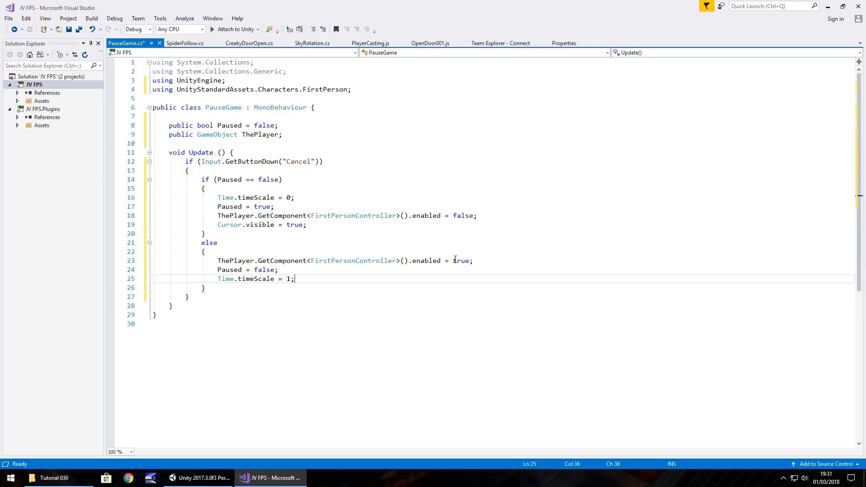
key(ctrl+s)
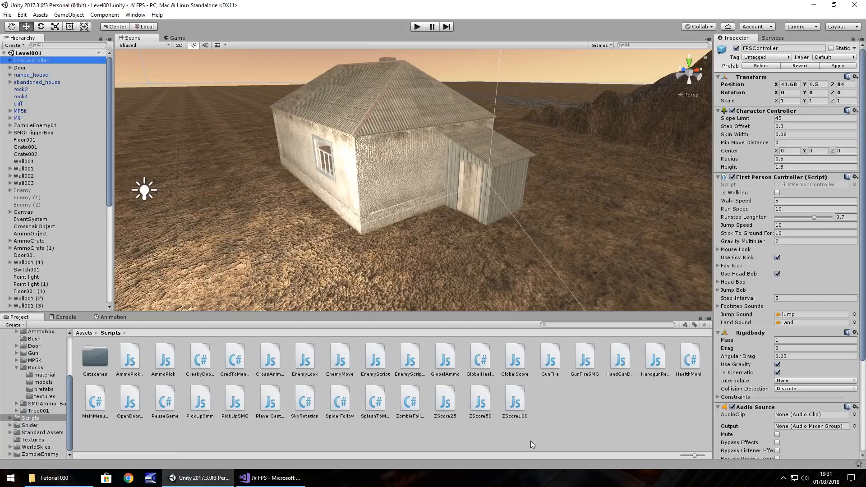
mouse_move(634, 440)
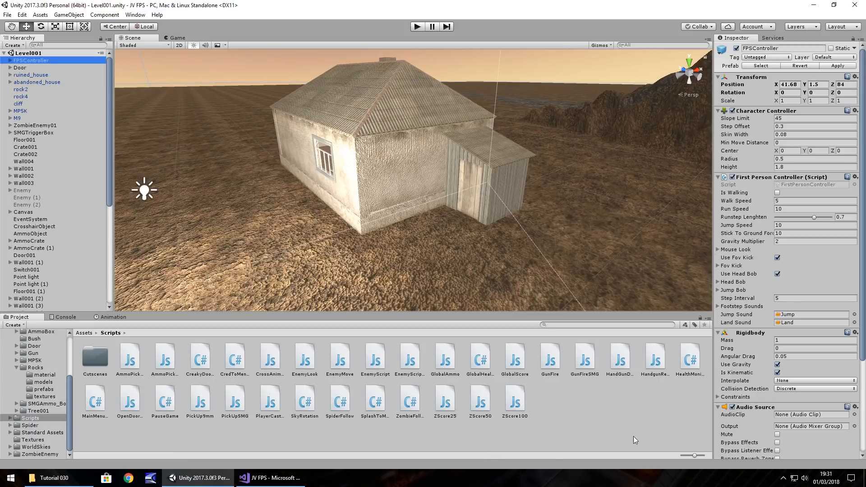
mouse_move(69, 14)
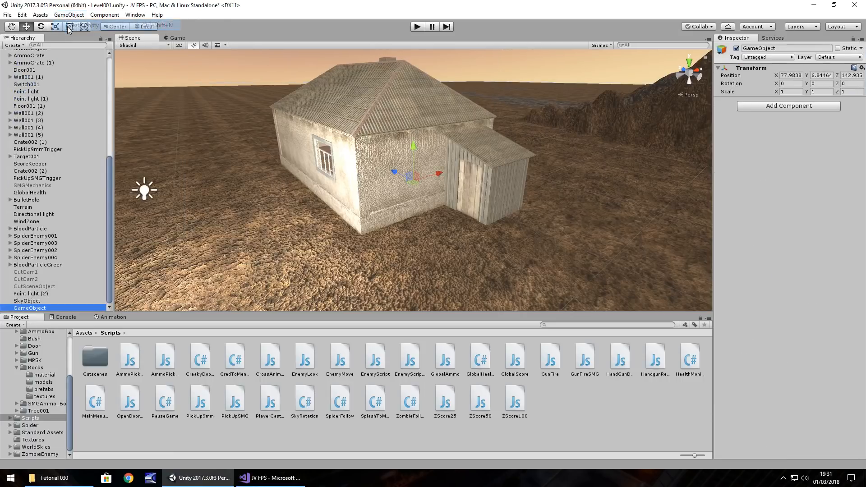
Step: Name the empty object PausedObject, assign FPSController as The Player, and start Play mode
double_click(30, 308)
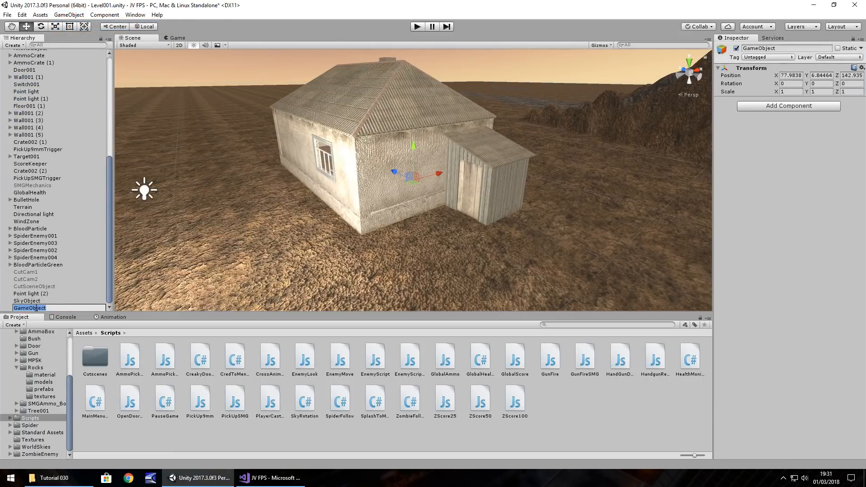
text(Paused)
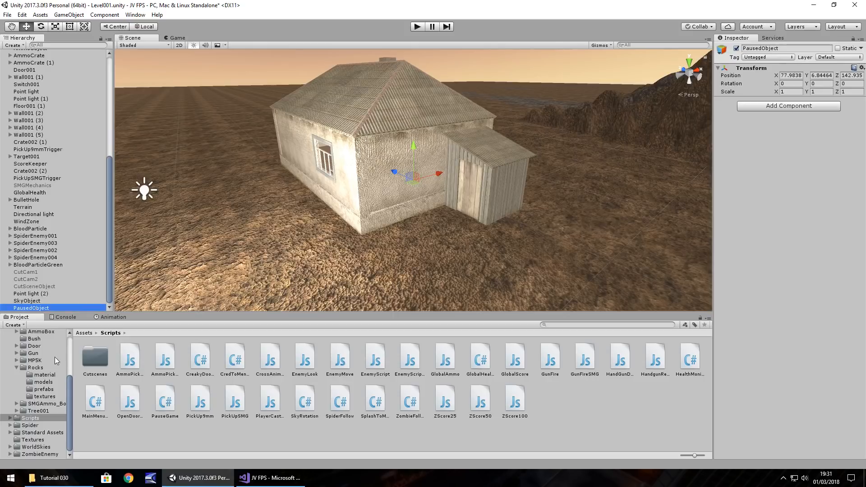
double_click(31, 308)
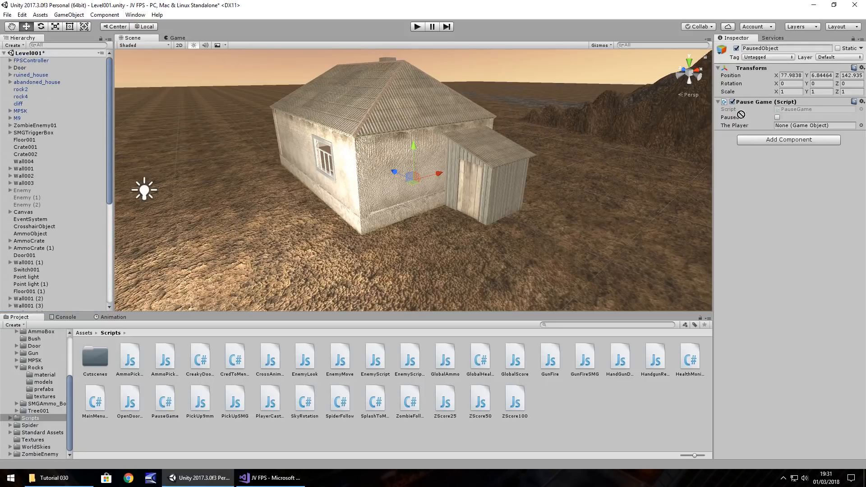
click(817, 126)
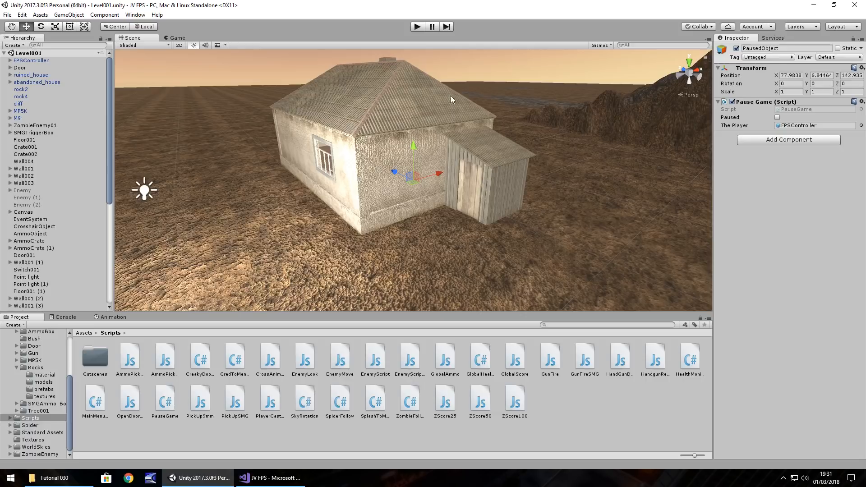
click(417, 27)
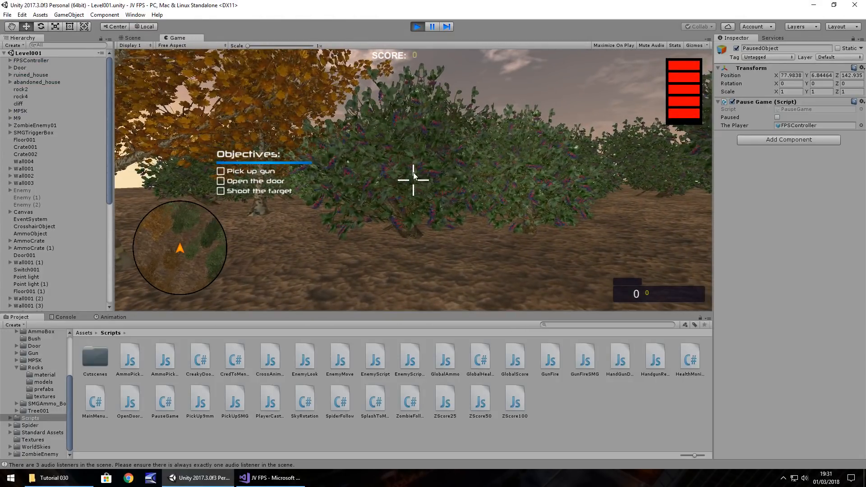
Step: Control the player in the running game to test Escape pausing, then switch to the code
click(777, 118)
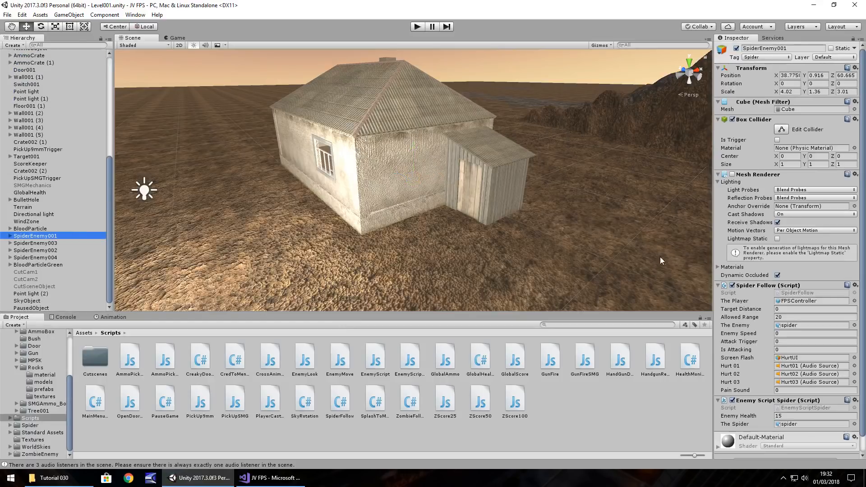
click(269, 477)
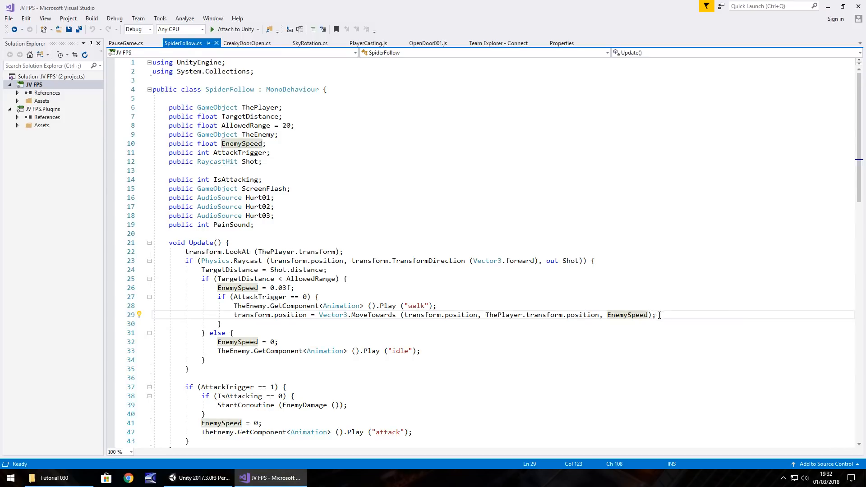
mouse_move(627, 315)
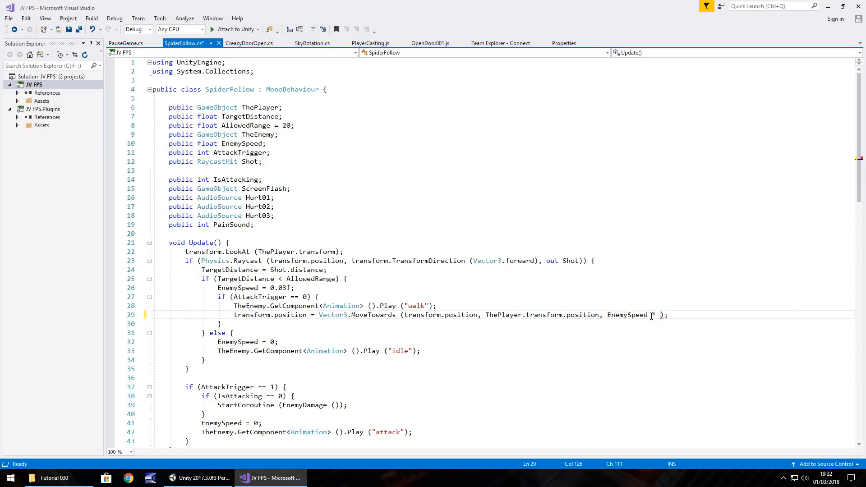
Step: Multiply EnemySpeed by Time.deltaTime in SpiderFollow's MoveTowards call and save
text(Time.)
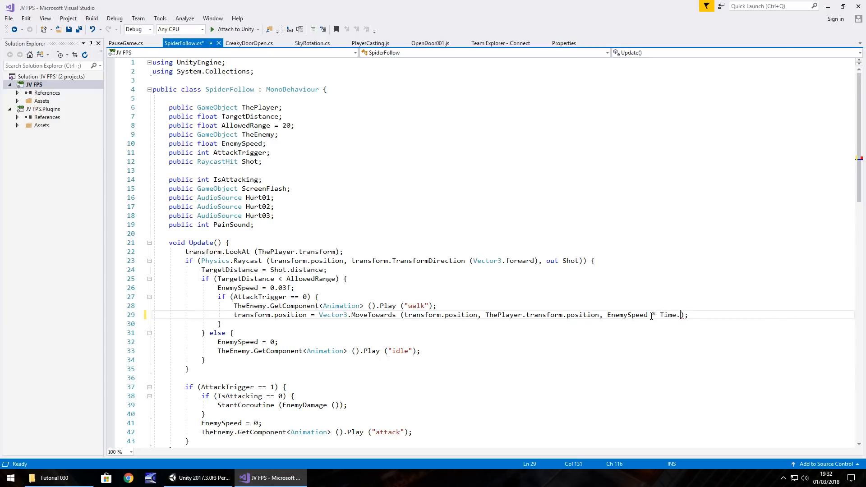
text(deltaTime)
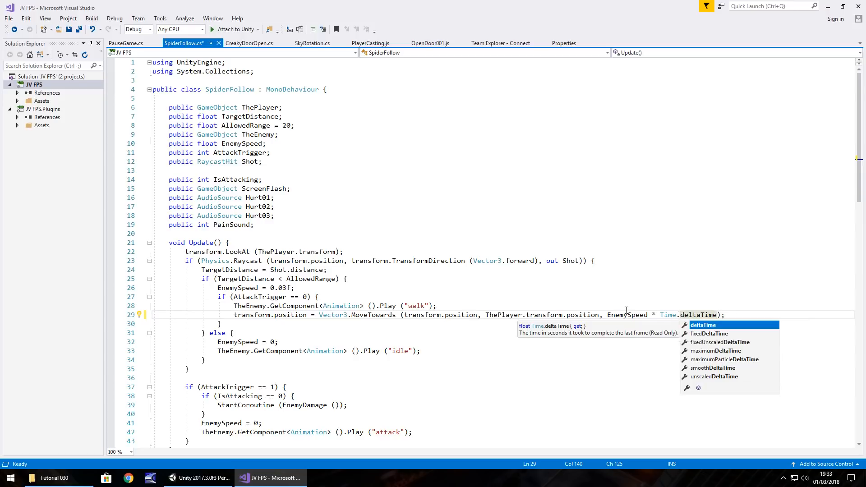
key(ctrl+s)
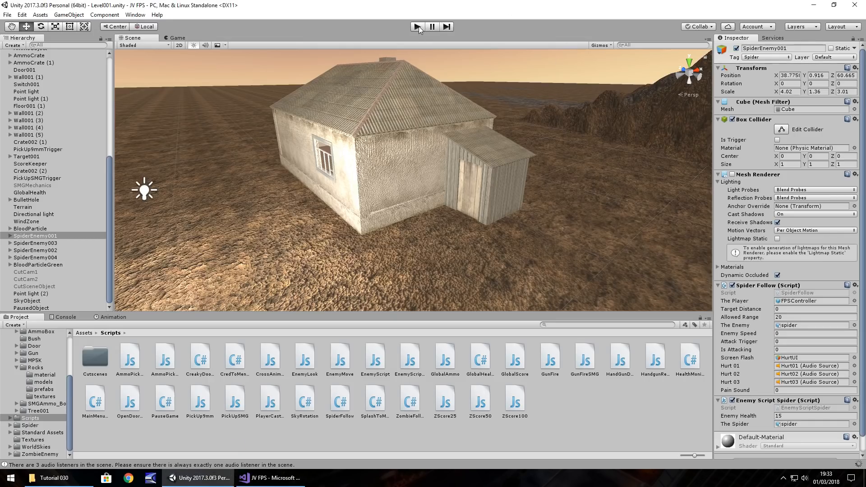
mouse_move(416, 26)
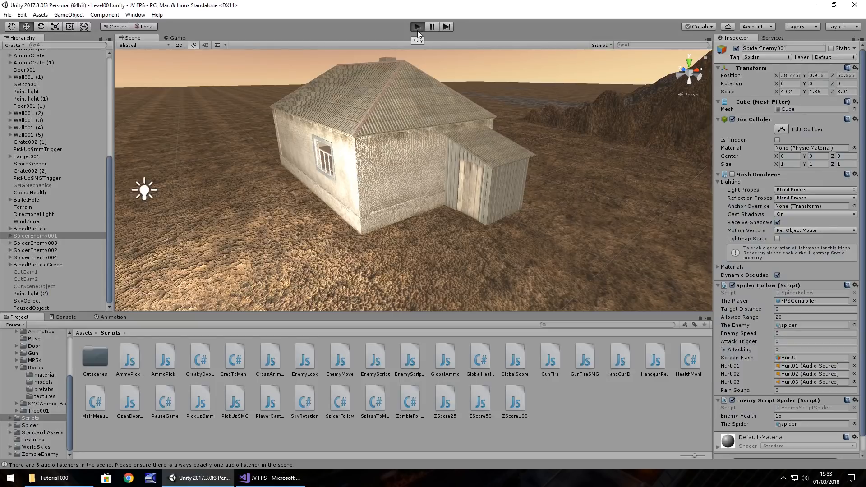
Step: Play-test the spider movement twice, checking the code in Visual Studio between runs
click(416, 26)
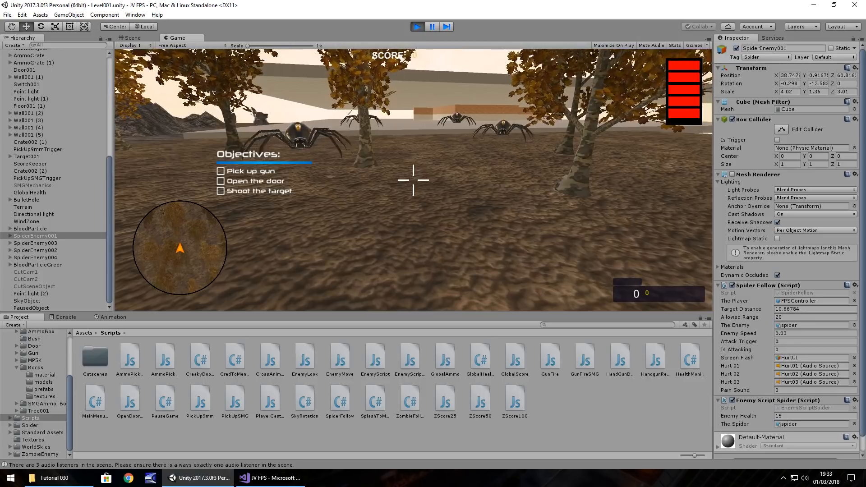
click(131, 37)
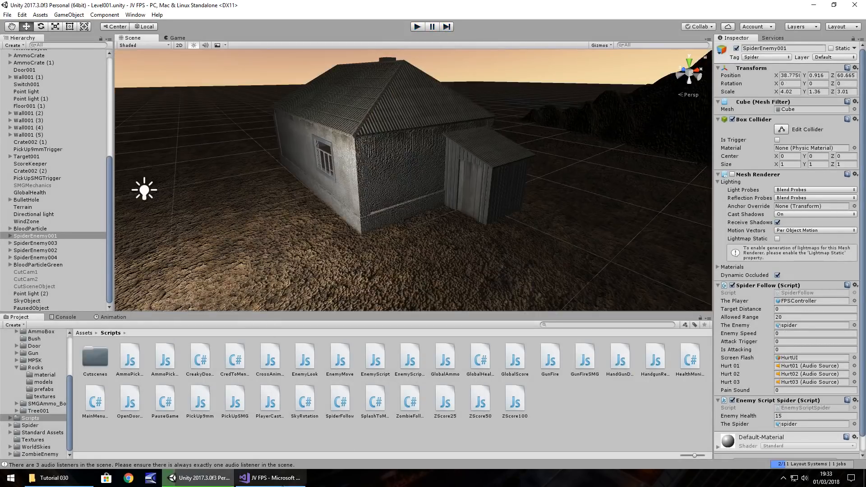
click(270, 477)
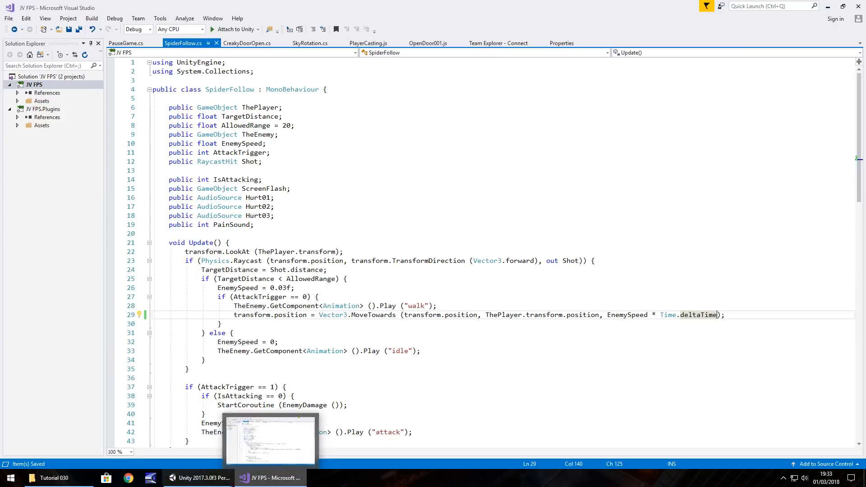
click(201, 477)
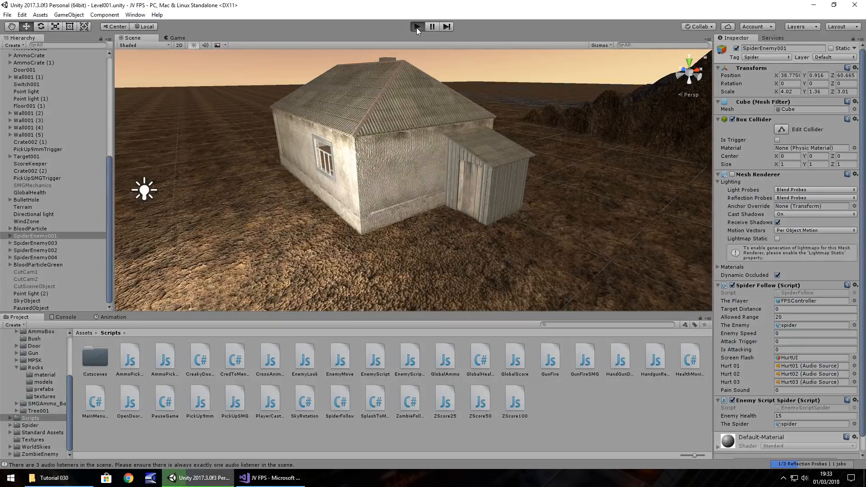
click(416, 26)
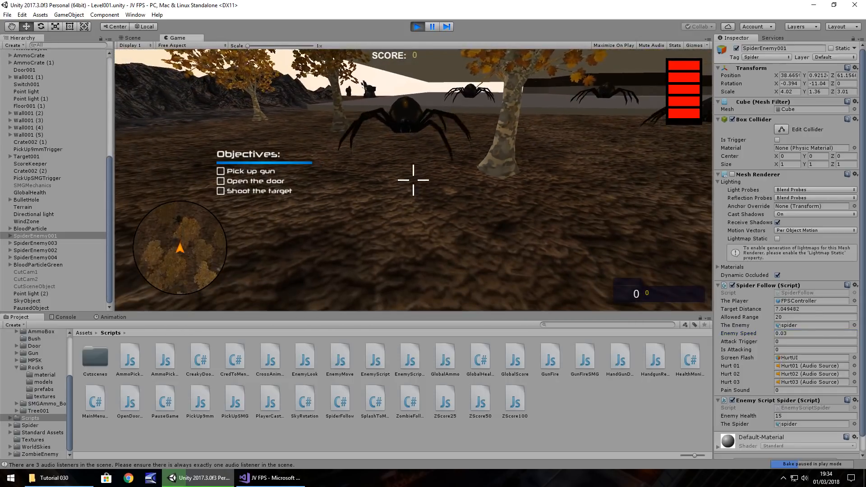
click(270, 478)
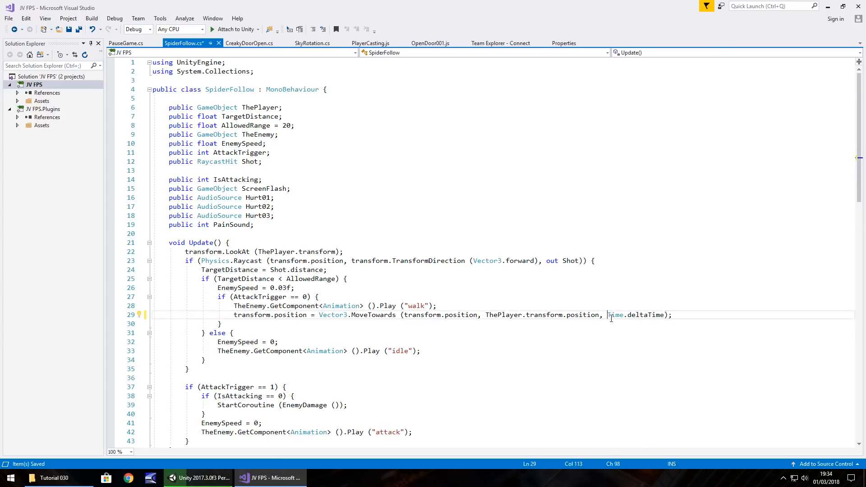
Step: Play-test the deltaTime-only spider movement in Unity, then return to Visual Studio
click(199, 478)
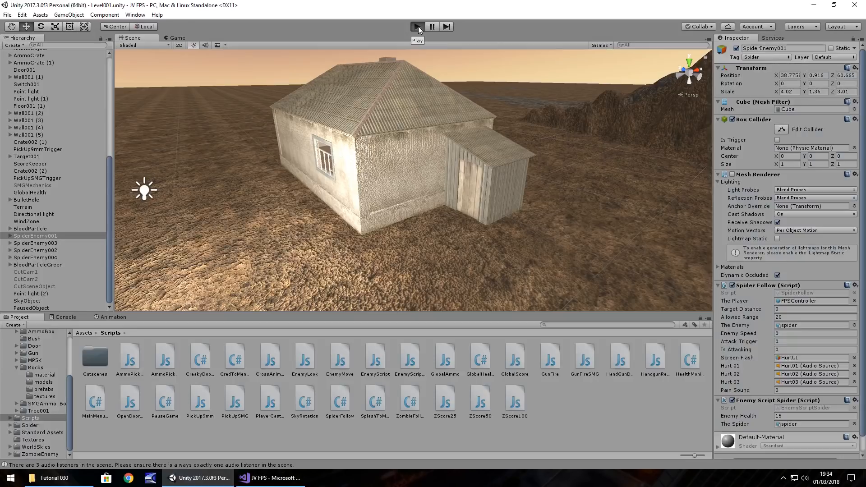
click(416, 26)
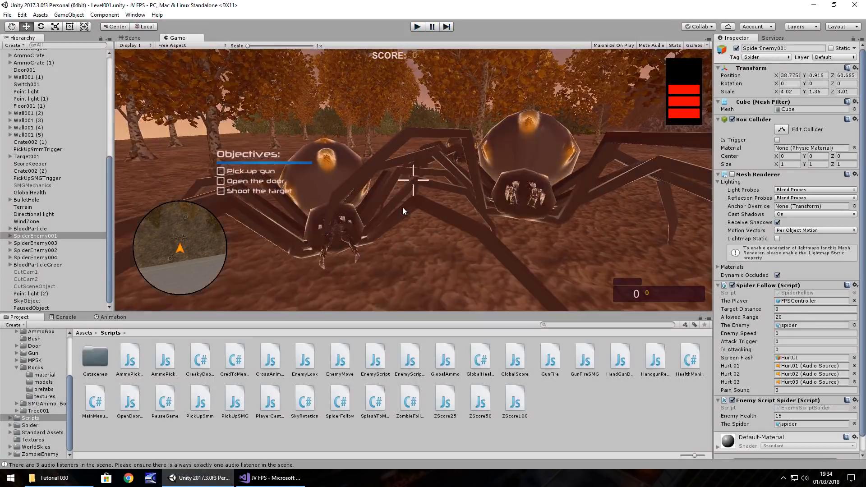
click(270, 478)
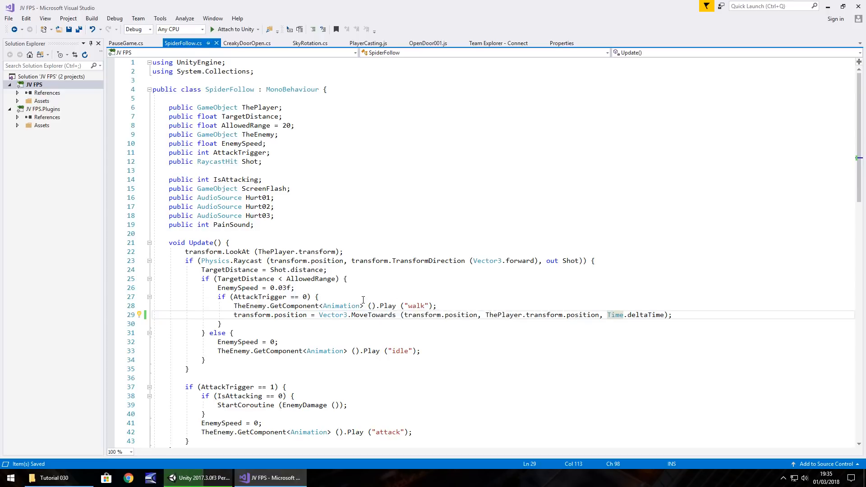
Step: Replace EnemySpeed with Time.deltaTime in ZombieFollow's MoveTowards call and return to Unity
scroll(down, 3)
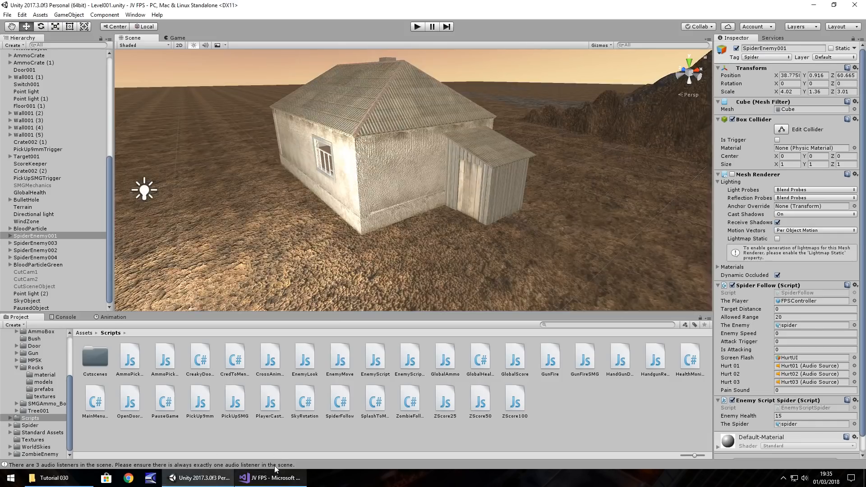
click(270, 477)
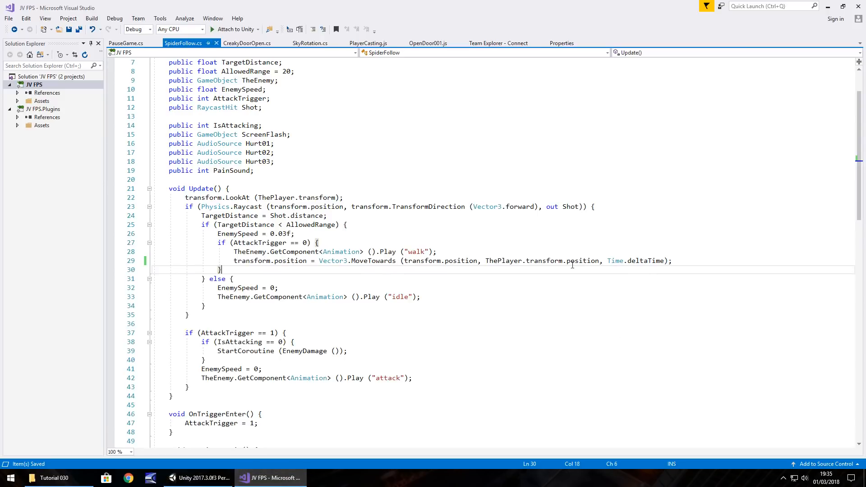
mouse_move(654, 261)
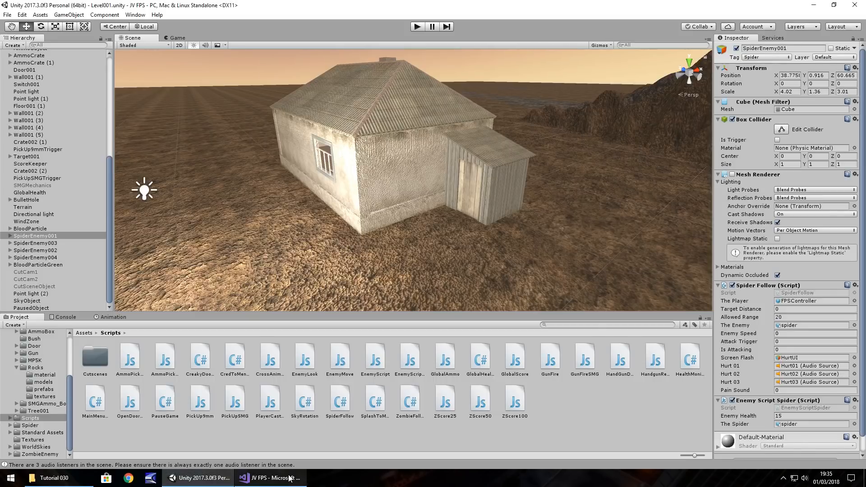
click(270, 478)
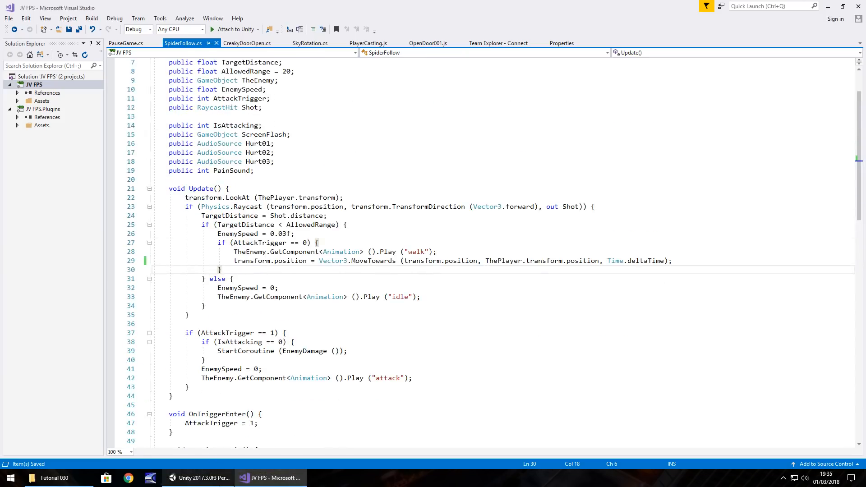
click(202, 478)
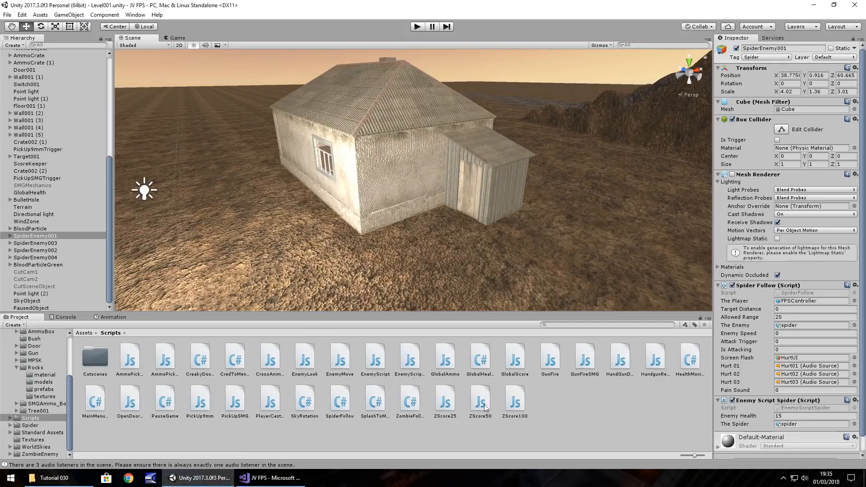
click(270, 478)
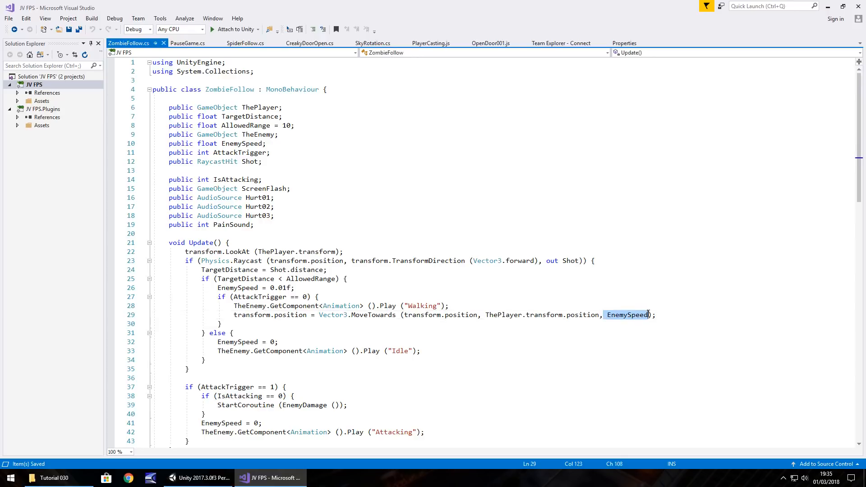
text(T)
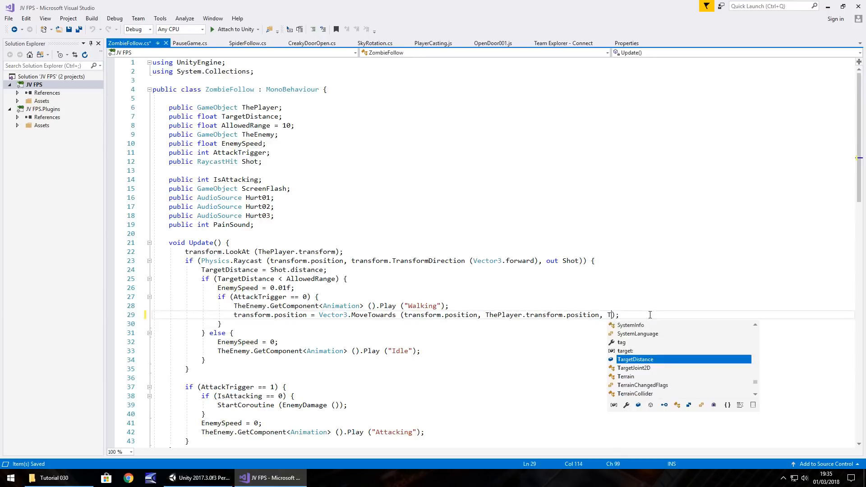
text(ime.deltaTime)
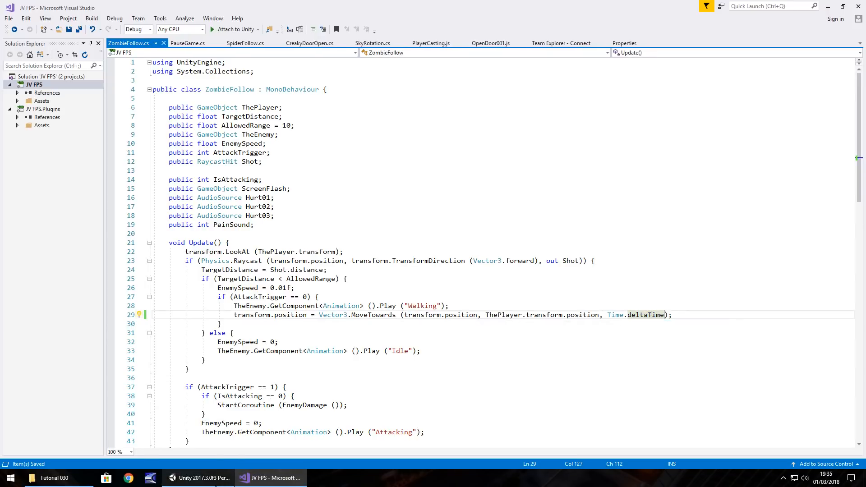
click(201, 477)
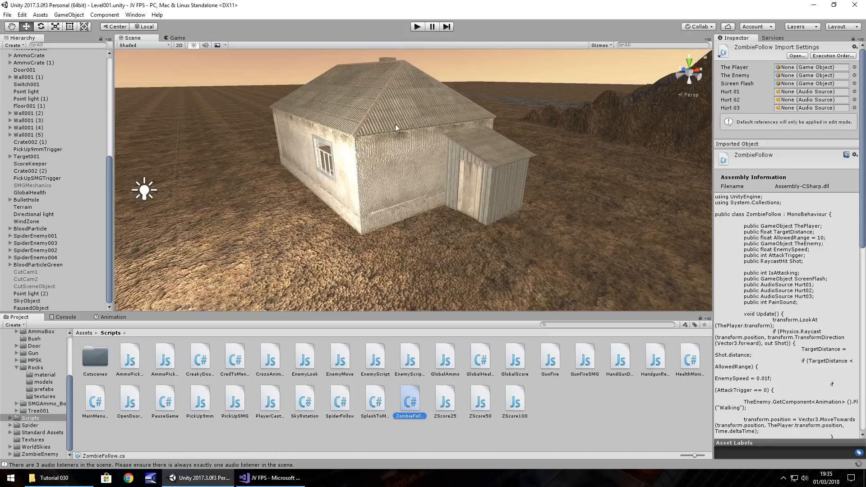
mouse_move(109, 219)
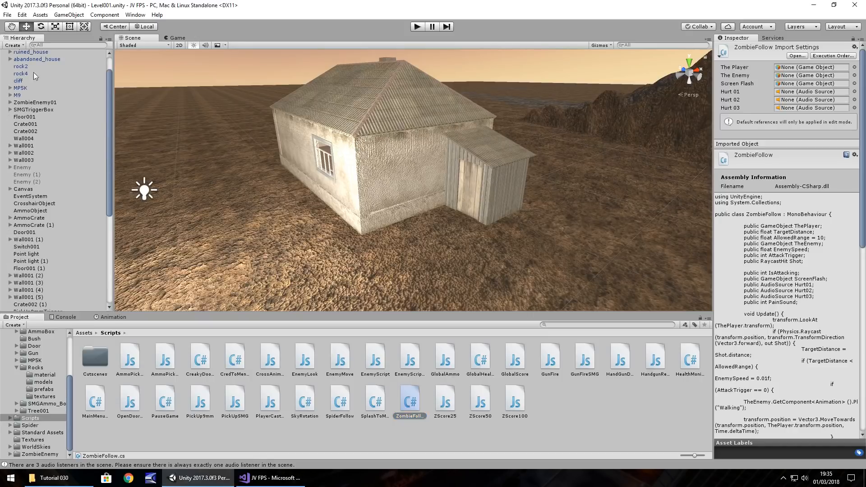
click(31, 60)
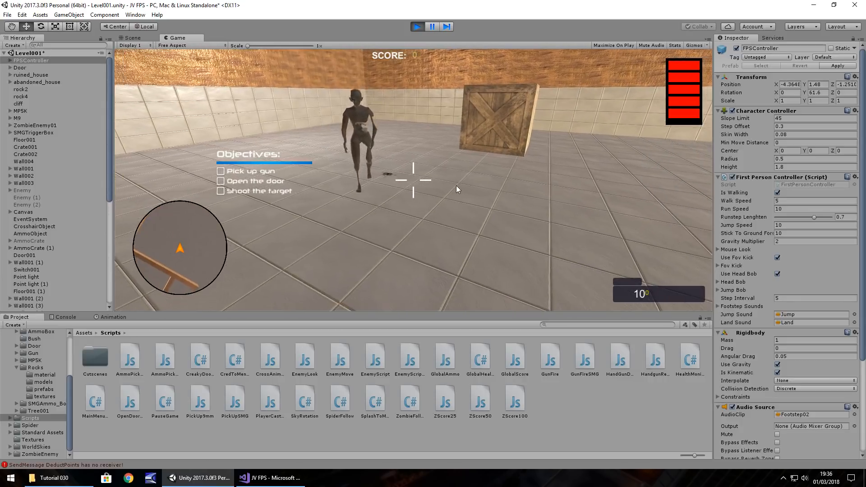
Step: Stop the zombie play-test and return to edit mode
click(431, 26)
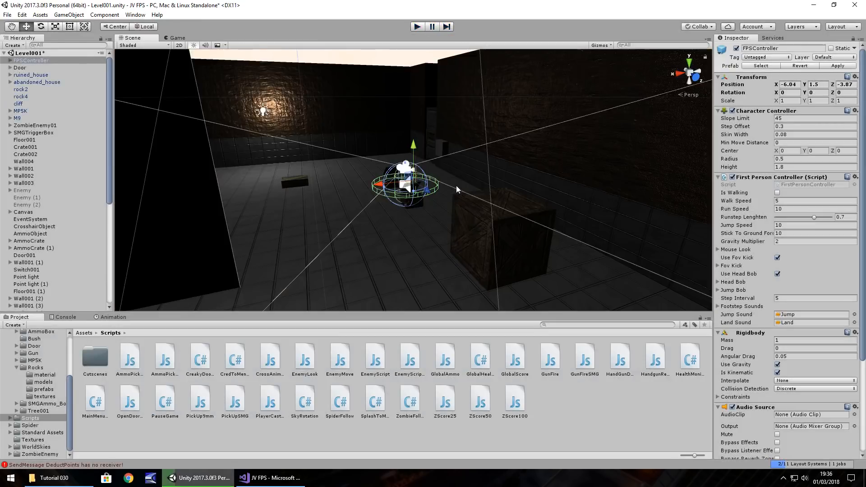
mouse_move(338, 248)
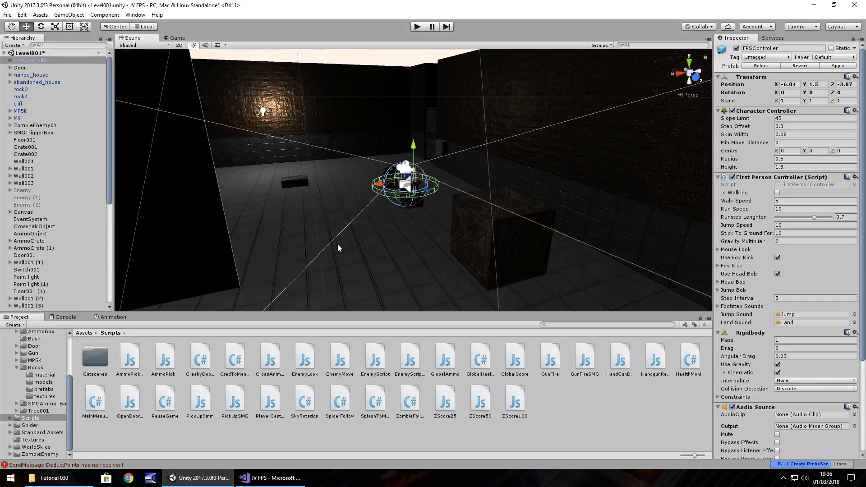